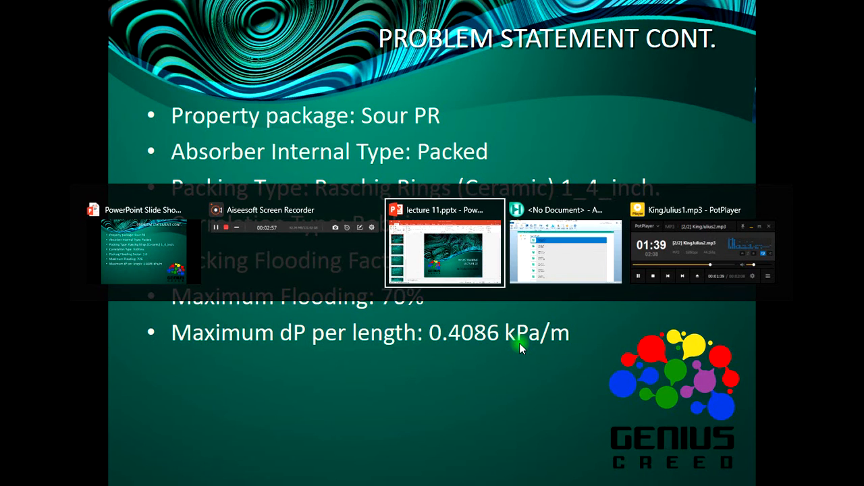
Switch from the PowerPoint problem slide to the open Aspen HYSYS window
left_click(565, 250)
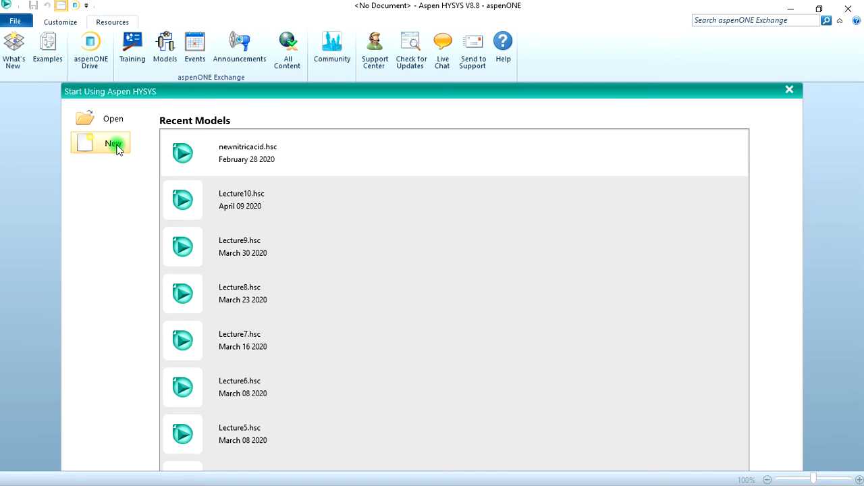
mouse_move(159, 149)
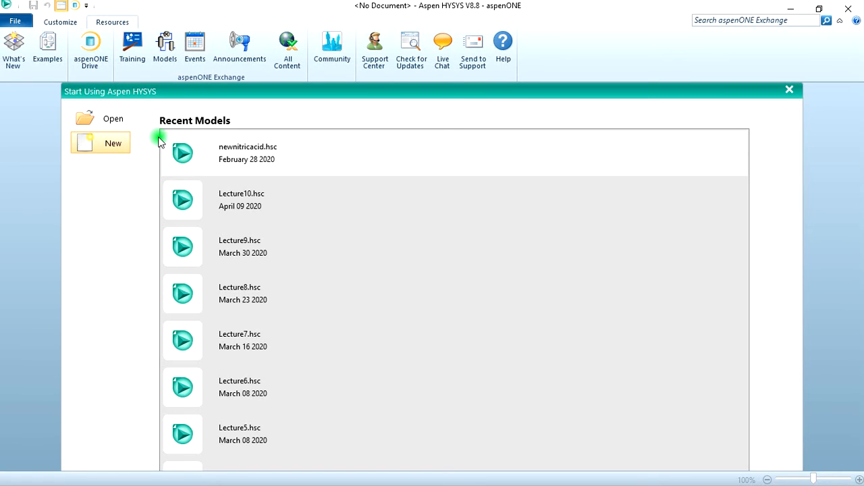
Create a new blank case and save it as Lecture11 in the Hysys Training folder
left_click(113, 144)
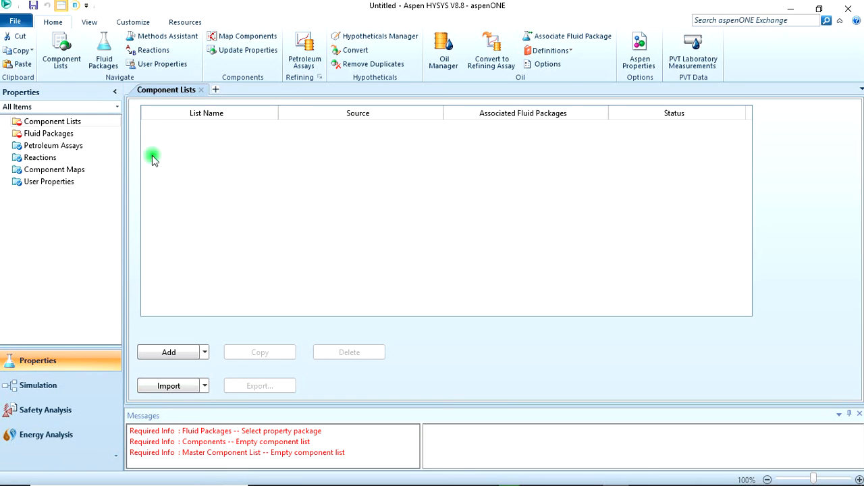
left_click(16, 22)
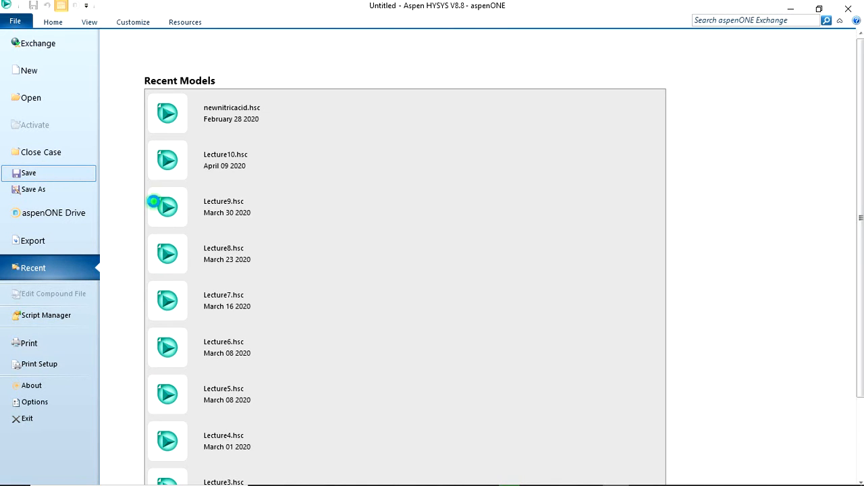
left_click(32, 189)
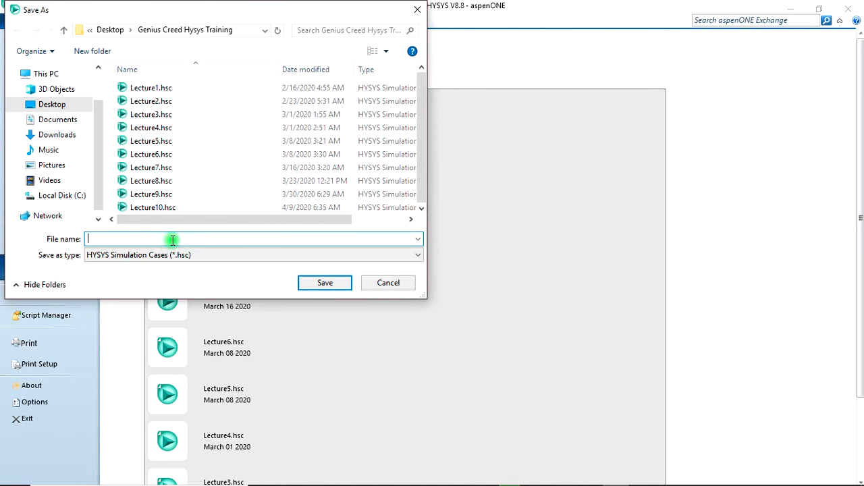
type("L")
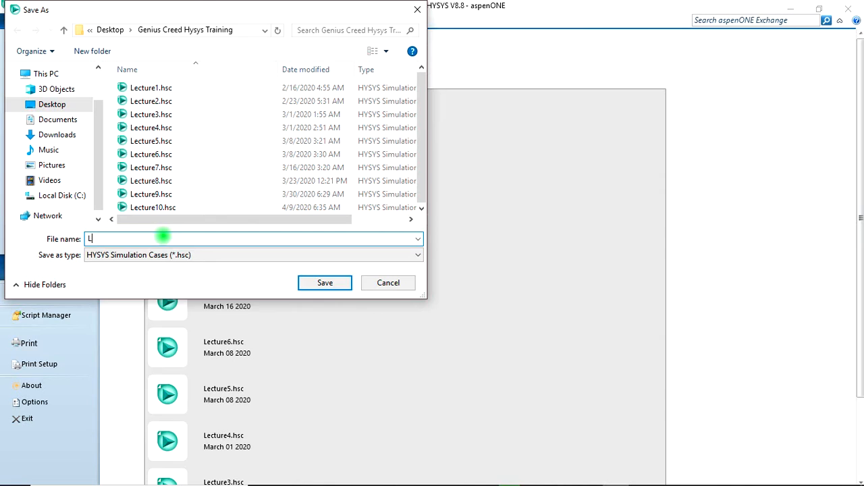
type("ecture11")
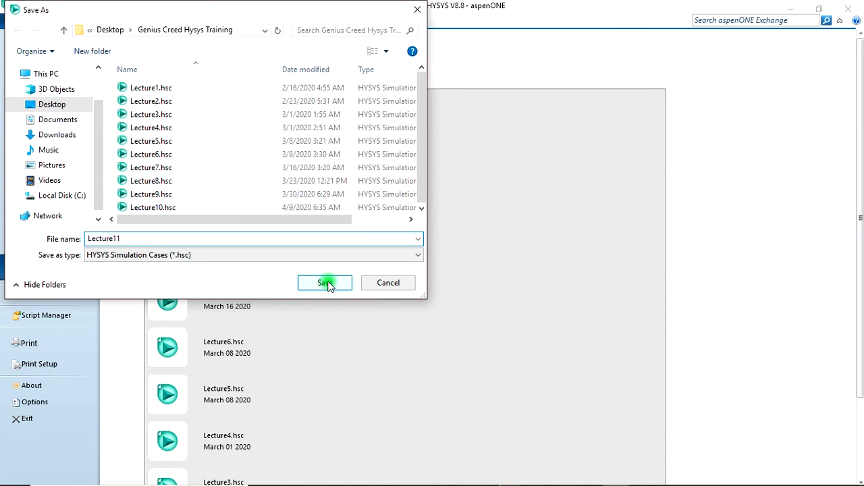
left_click(324, 282)
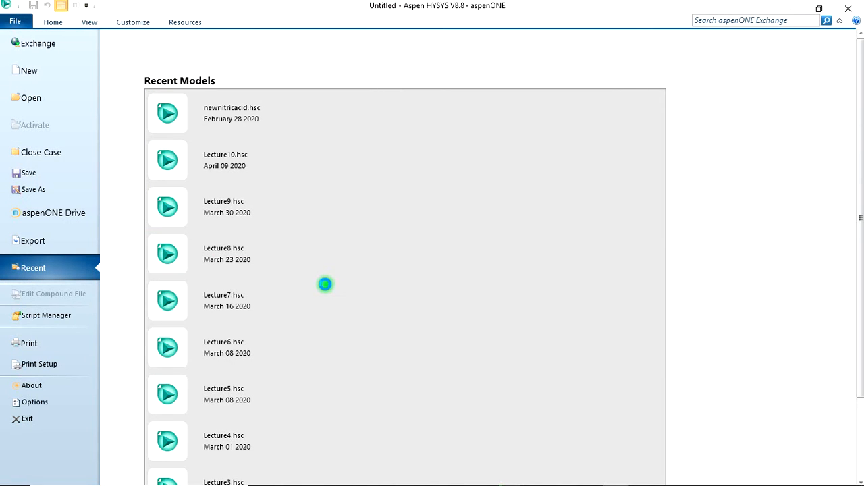
mouse_move(308, 297)
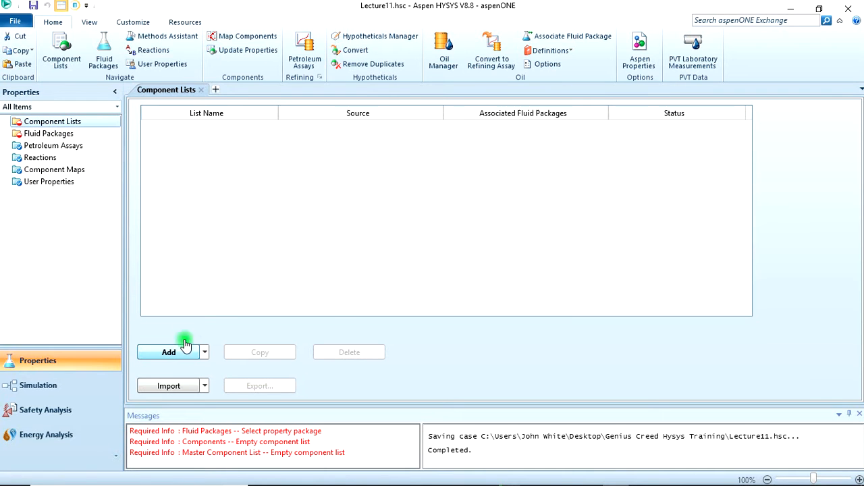
mouse_move(321, 279)
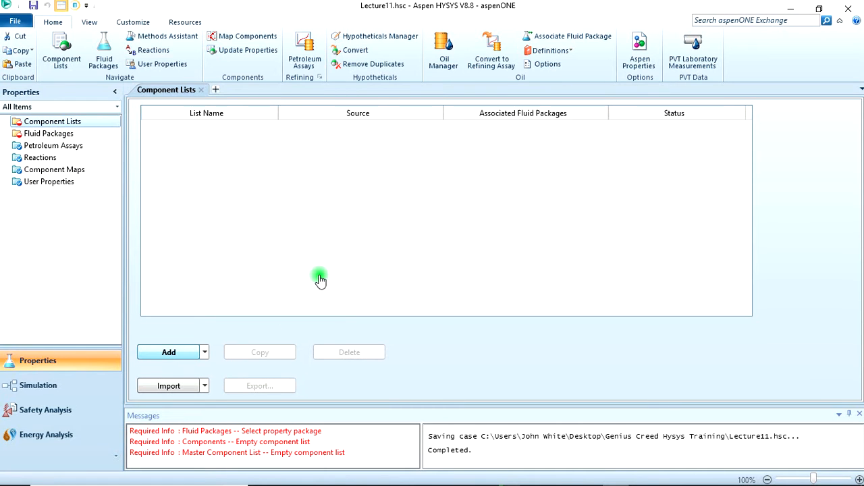
mouse_move(233, 238)
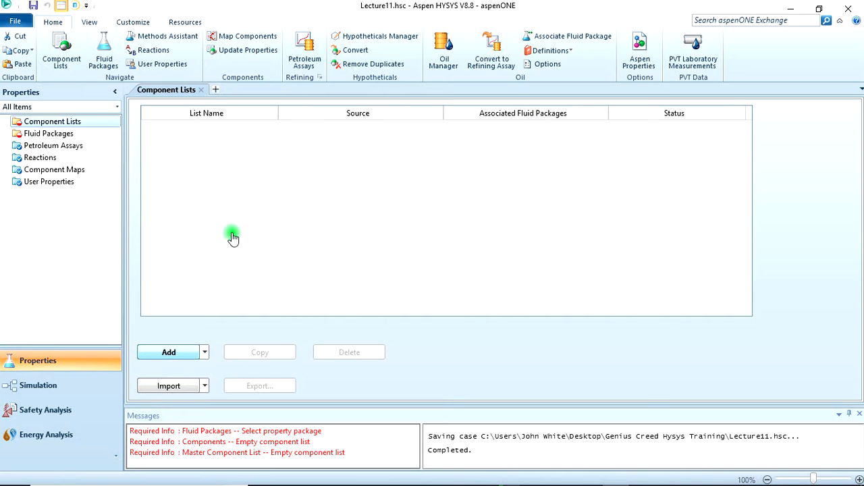
Add a component list with CO2, Methane and propylene carbonate (C3=Carbonate) from the databank
left_click(167, 351)
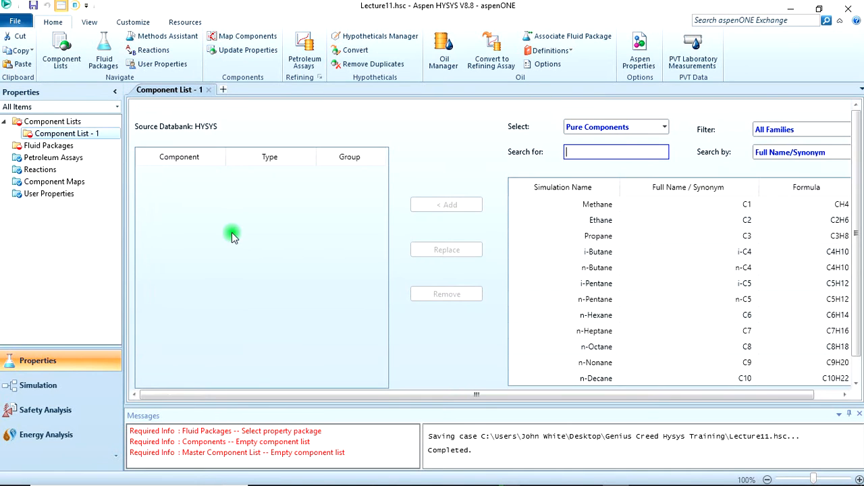
left_click(614, 151)
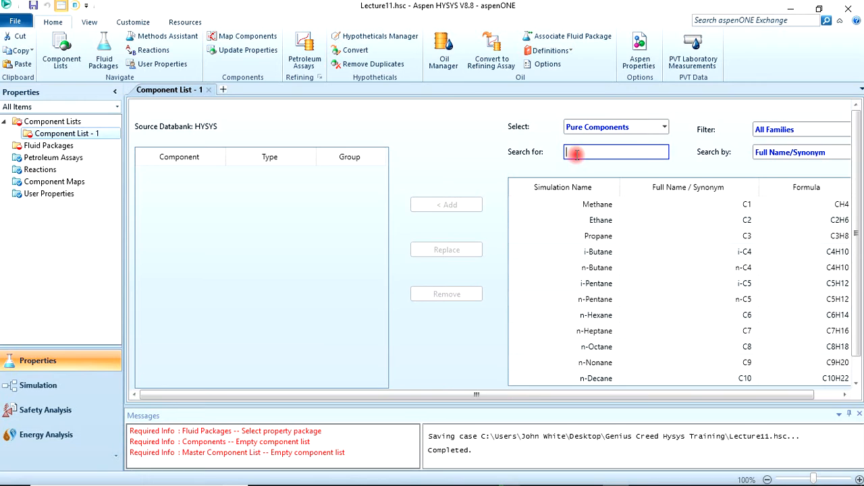
left_click(615, 151)
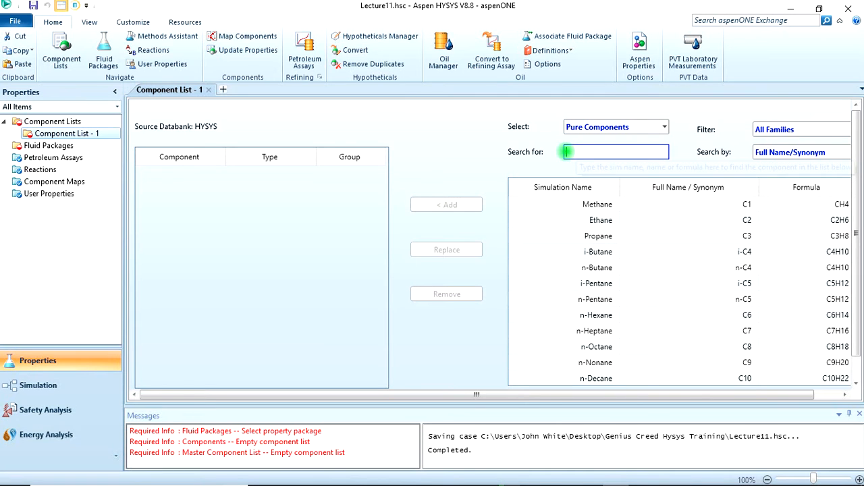
type("co2")
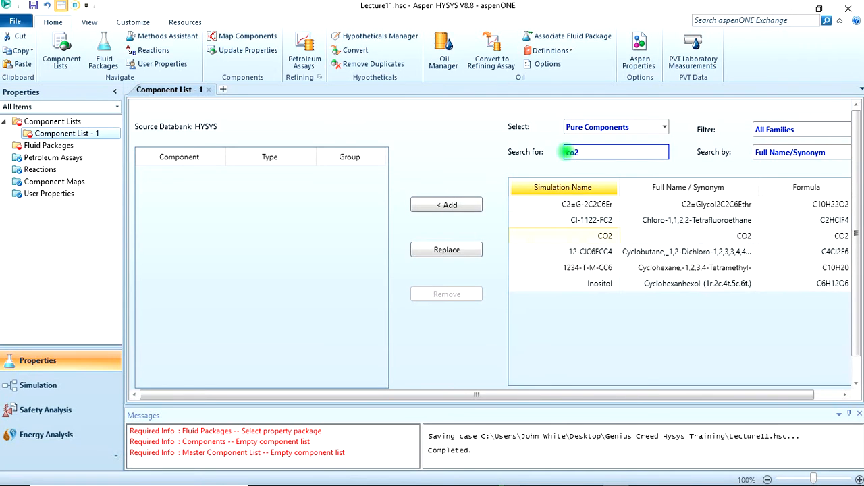
left_click(584, 235)
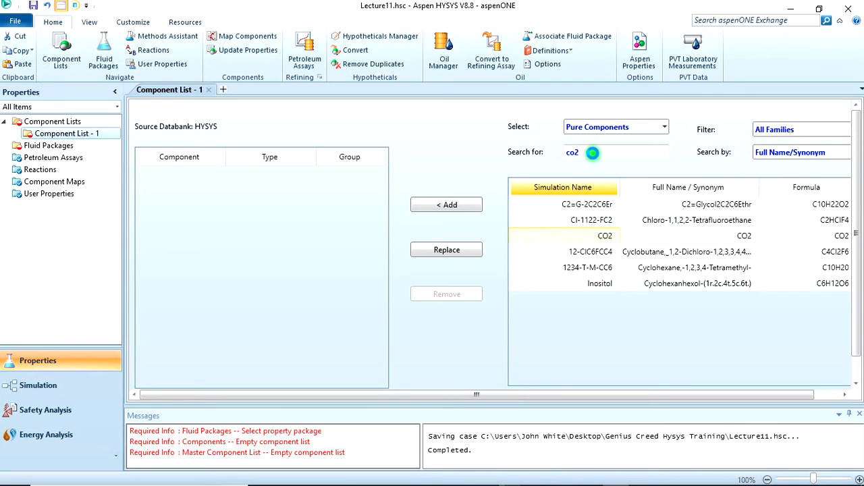
left_click(446, 205)
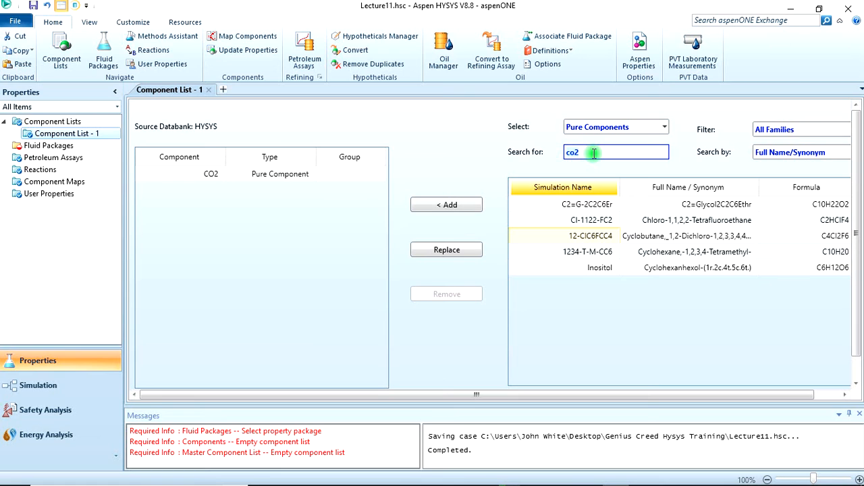
type("methane")
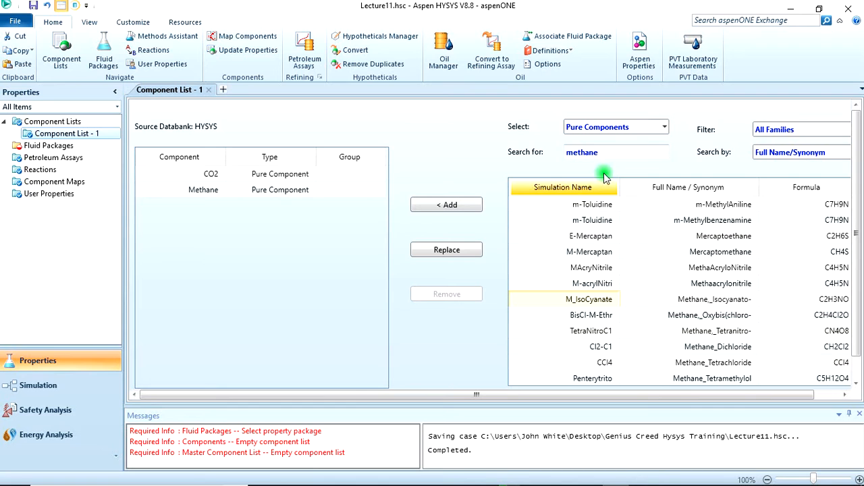
type("p")
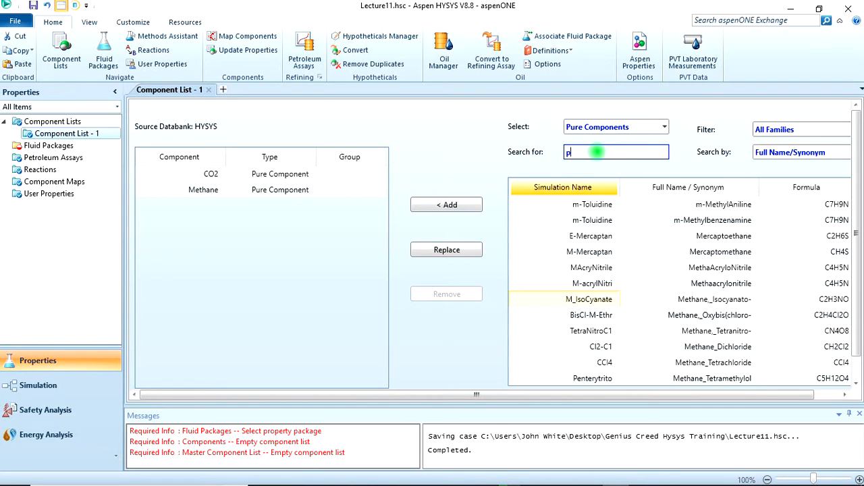
type("ropyle")
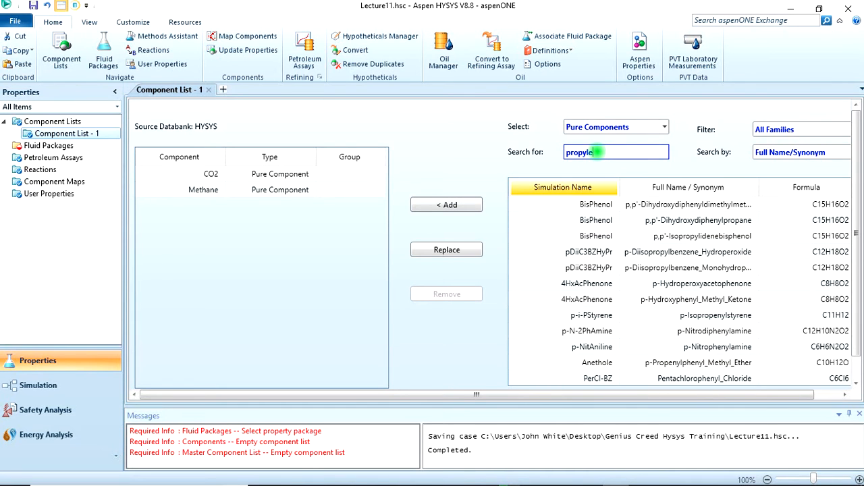
type("neca")
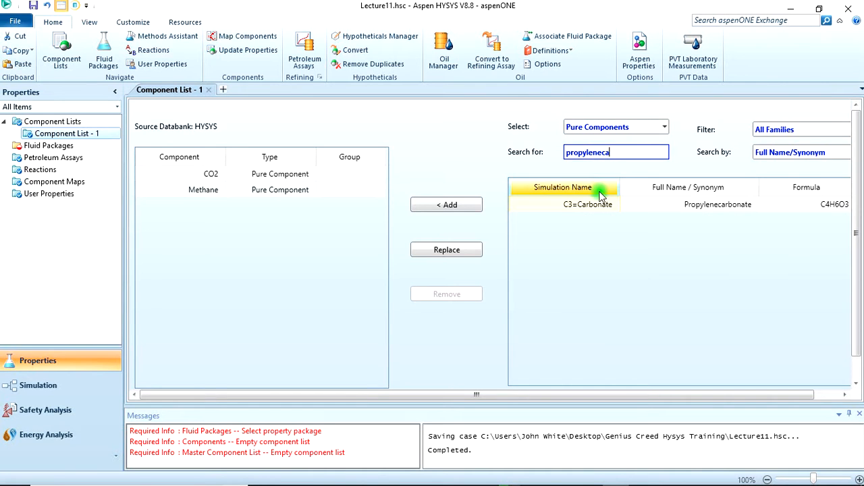
left_click(445, 205)
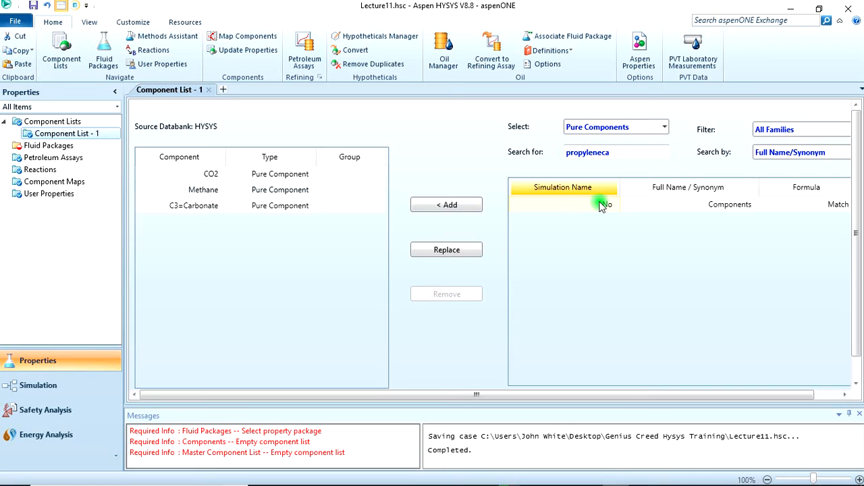
left_click(49, 145)
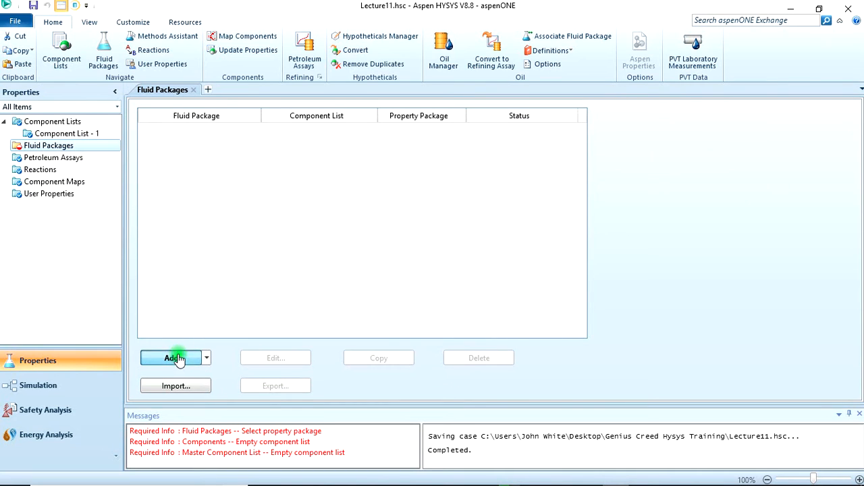
Add a fluid package using Sour PR as the property package
left_click(172, 358)
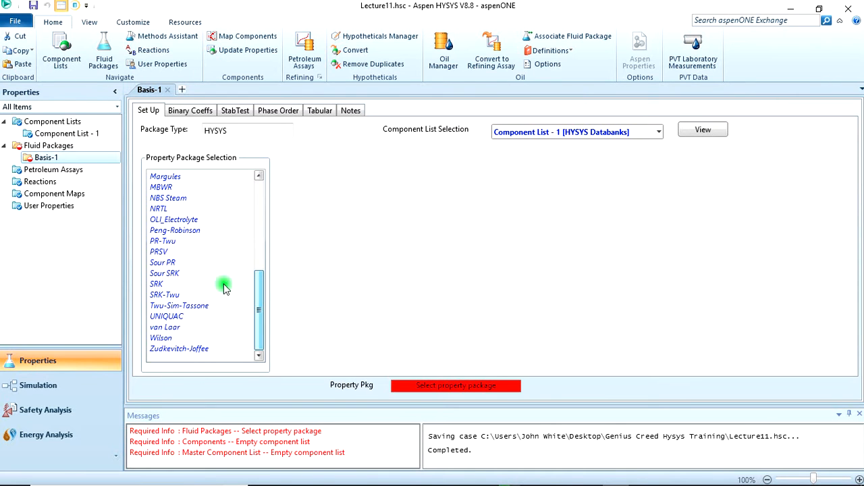
left_click(162, 262)
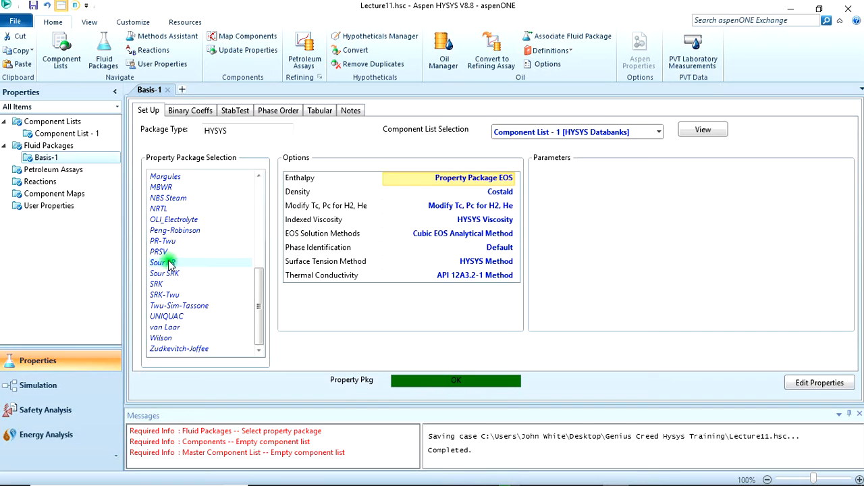
left_click(162, 262)
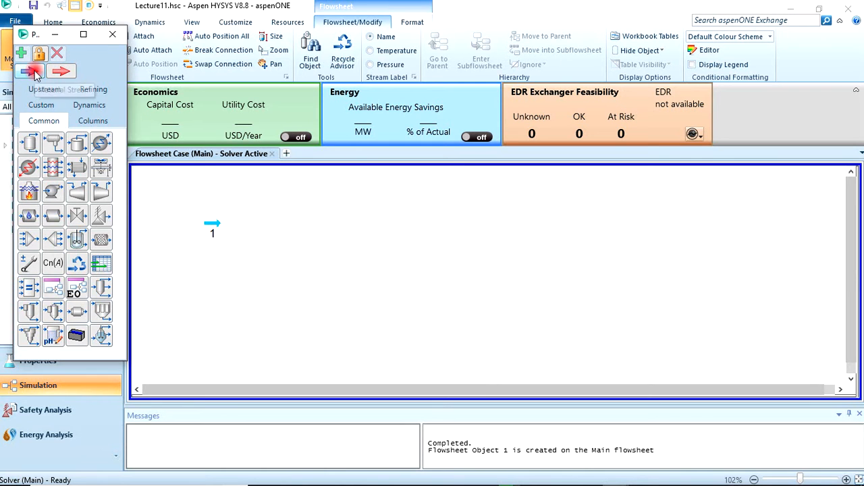
Place a material stream on the flowsheet and rename it Solvent In
left_click(211, 295)
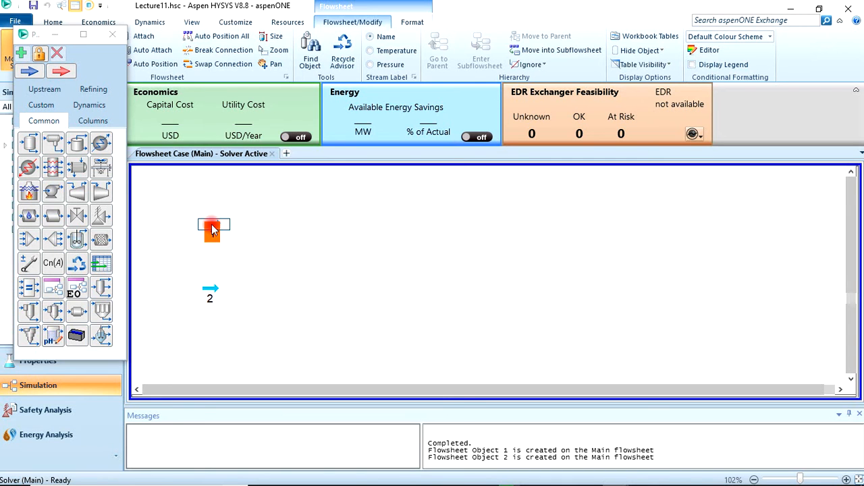
double_click(213, 225)
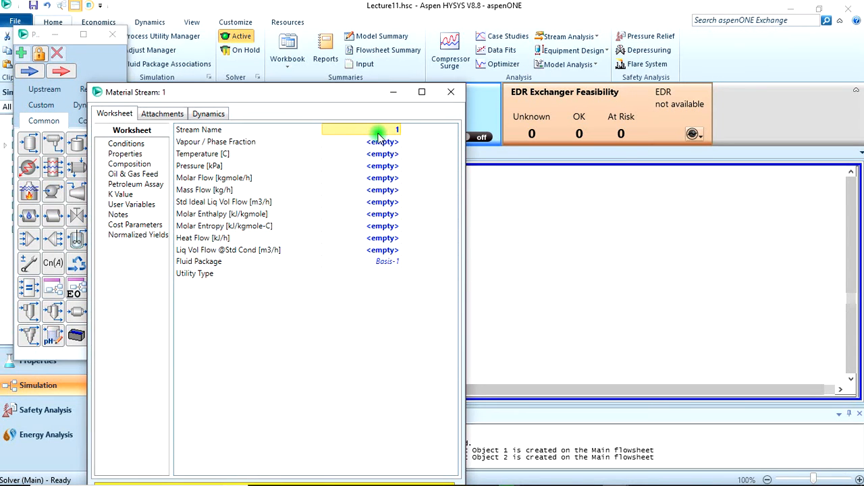
mouse_move(376, 135)
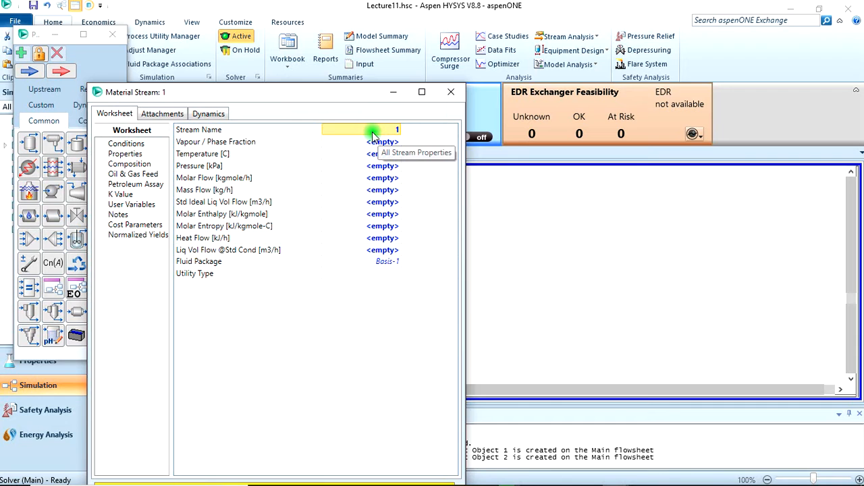
type("S")
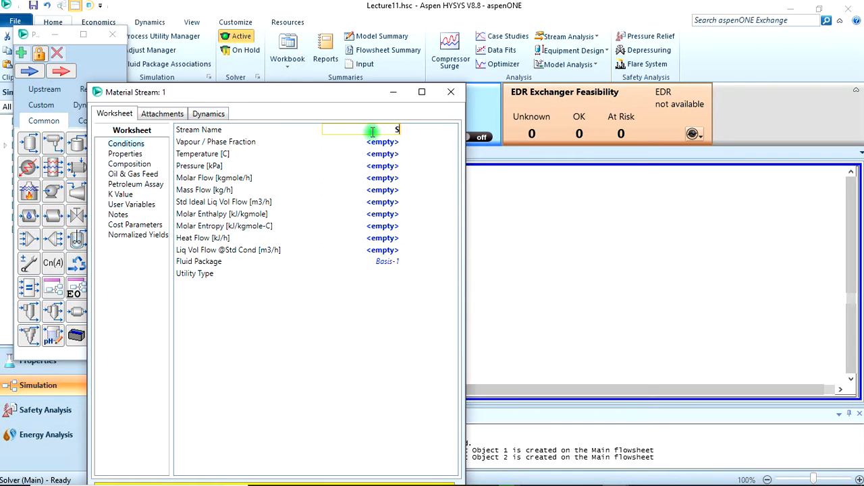
type("olvent In")
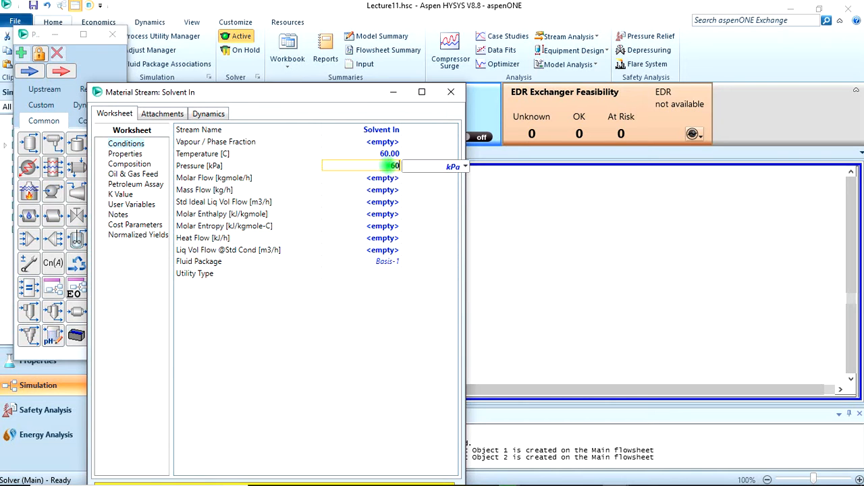
Set Solvent In to 60 °C, 6090 kPa and 2000 kgmole/h molar flow
type("60.1")
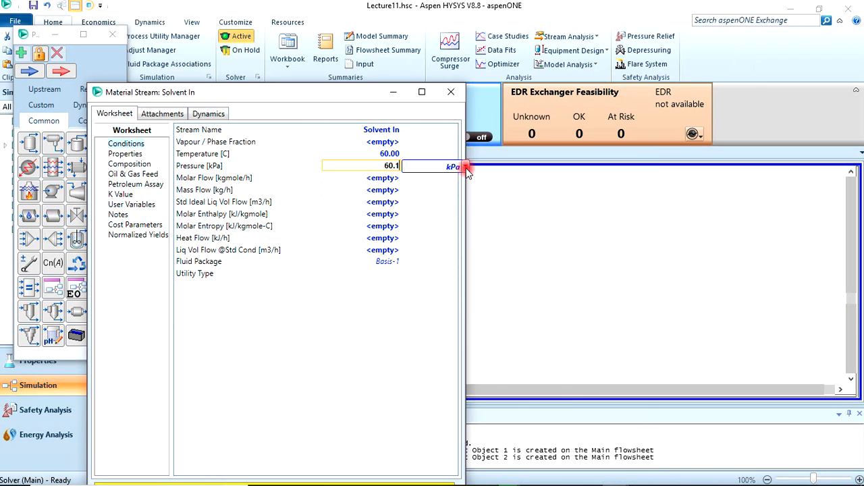
left_click(465, 167)
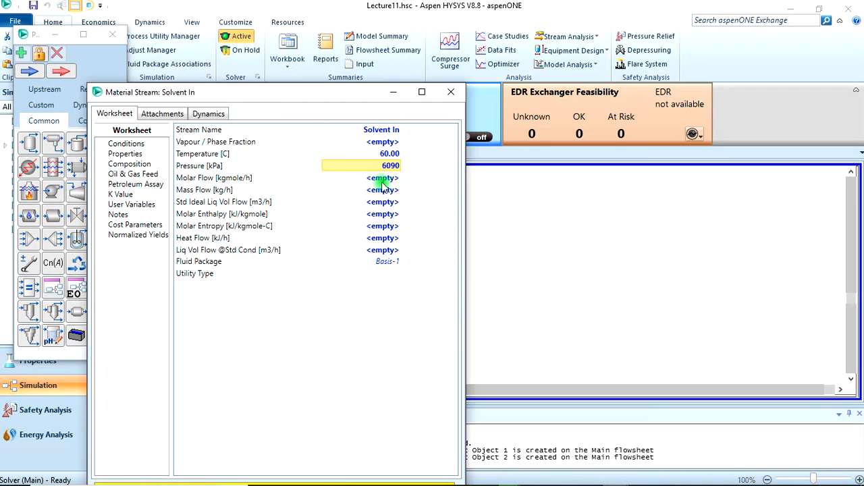
left_click(381, 179)
type("2")
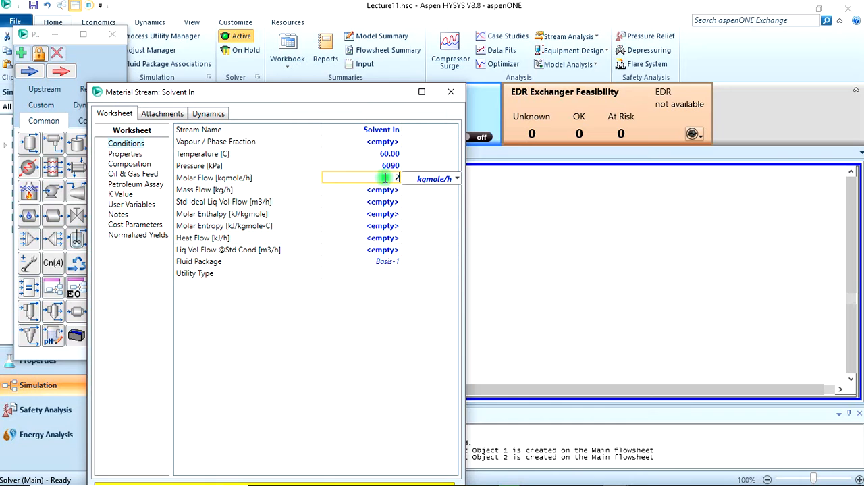
type("000")
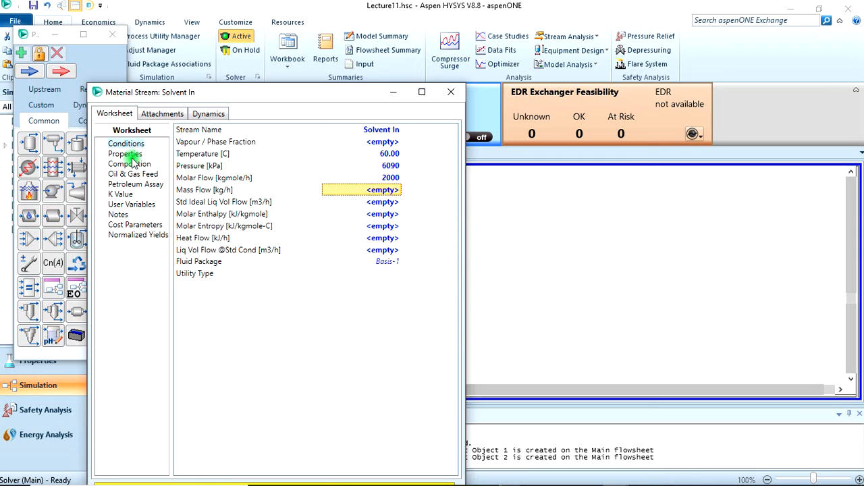
Set Solvent In composition to pure C3=Carbonate (mole fraction 1) and close its sheet
left_click(130, 164)
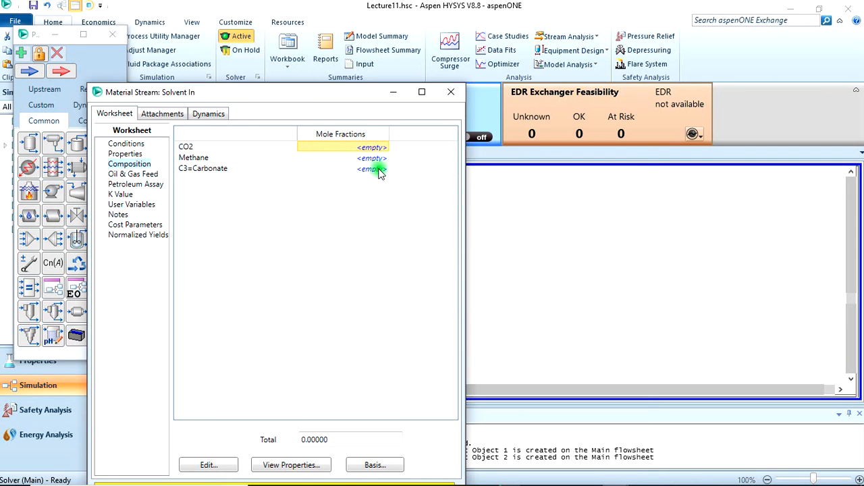
left_click(370, 168)
type("1.0000")
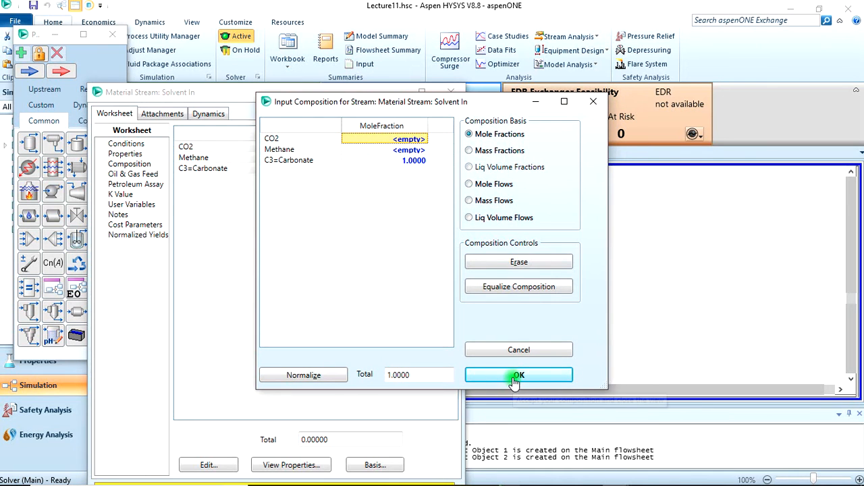
left_click(519, 376)
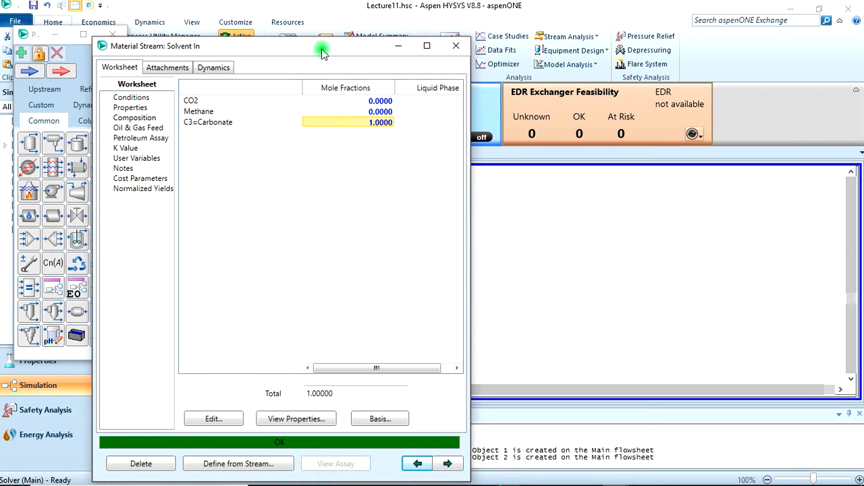
left_click(457, 46)
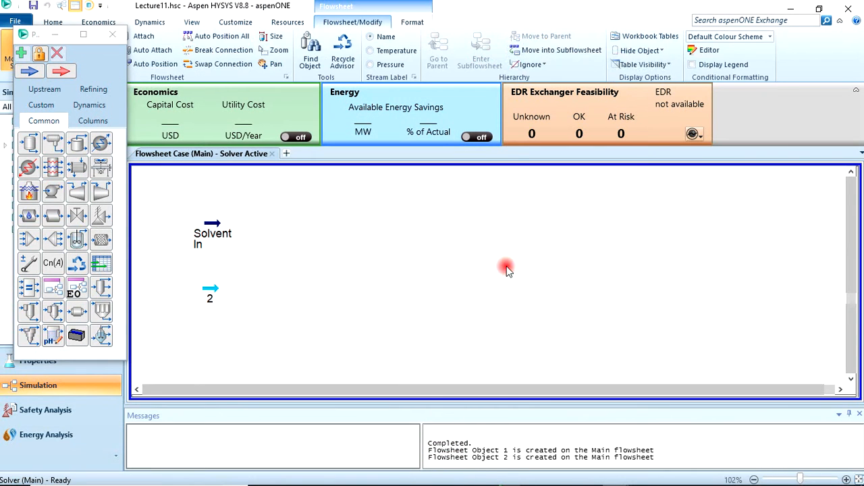
Set stream 2 (Gas In) to 60 °C, 6090 kPa and 7200 m3/h gas flow
double_click(211, 289)
type("Gas In")
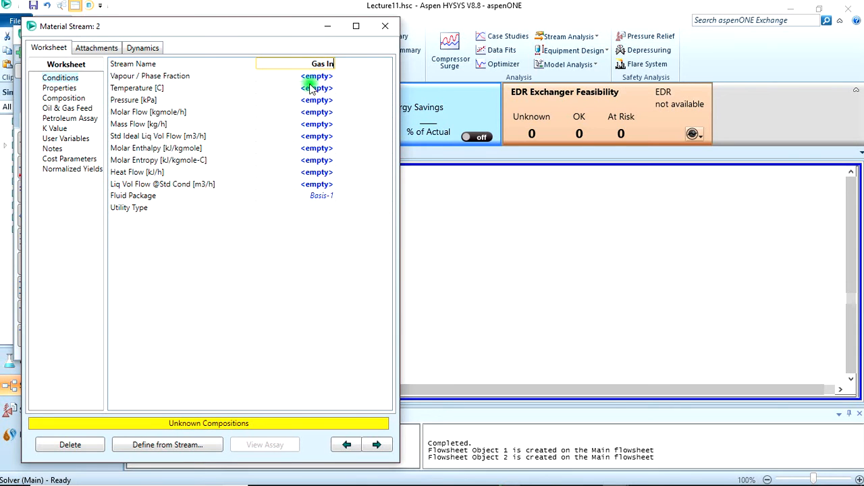
left_click(316, 88)
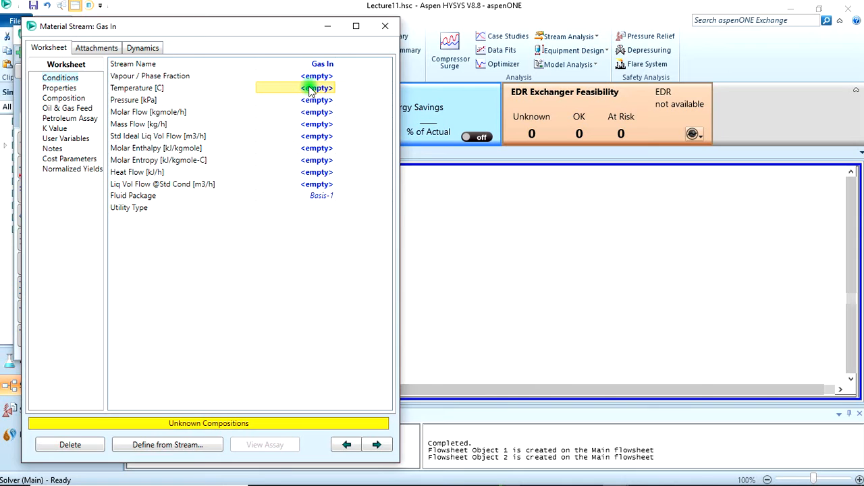
type("60.00")
left_click(295, 100)
type("60.1")
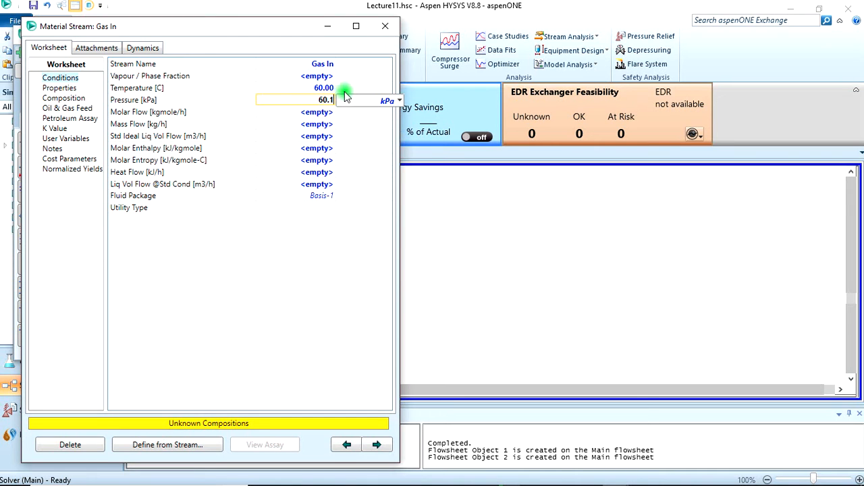
left_click(398, 100)
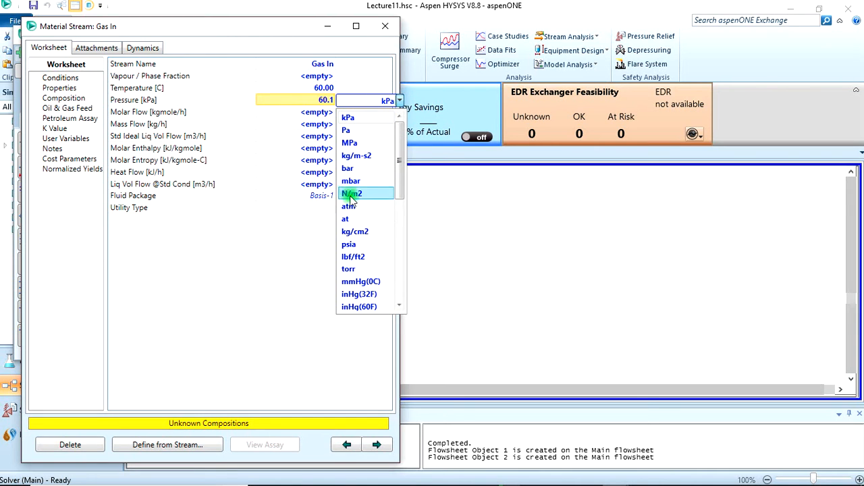
left_click(351, 194)
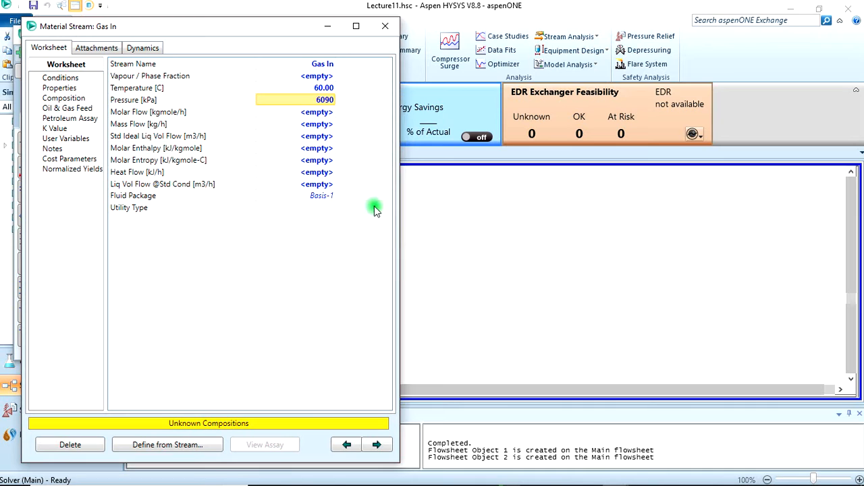
left_click(304, 112)
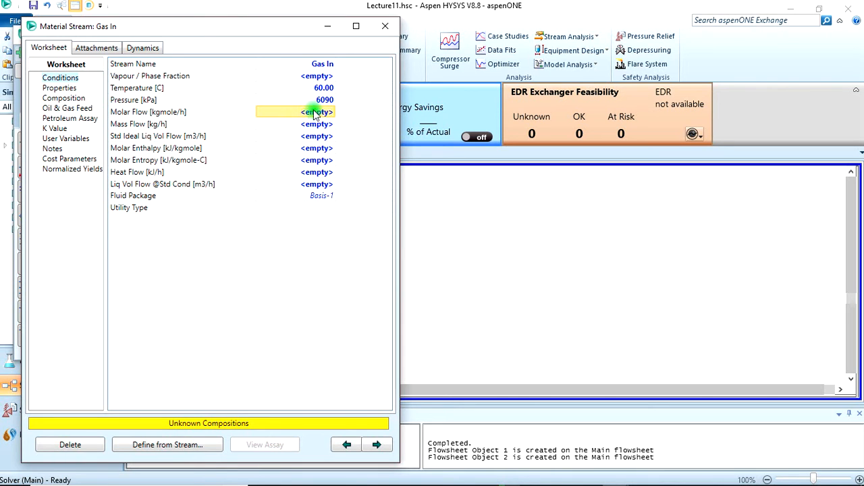
type("7200")
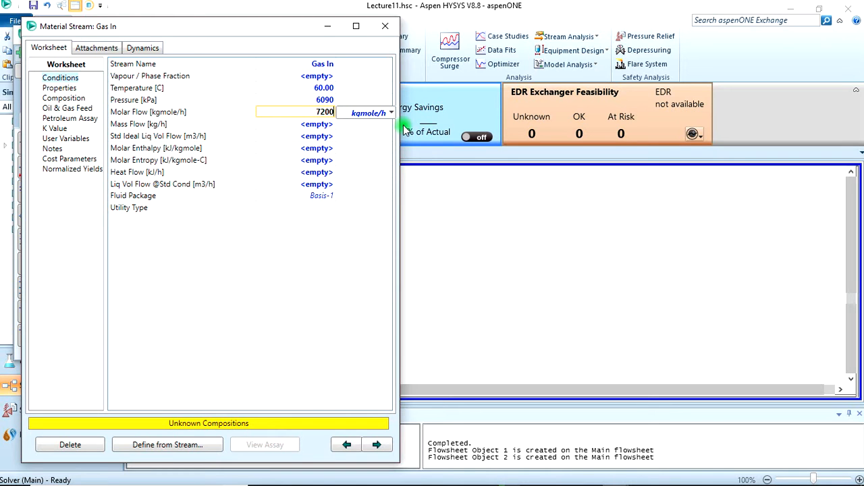
left_click(391, 113)
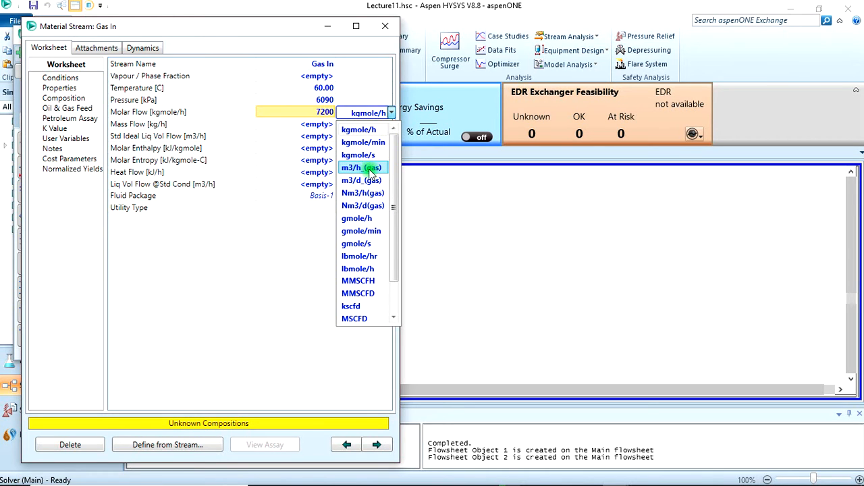
left_click(362, 168)
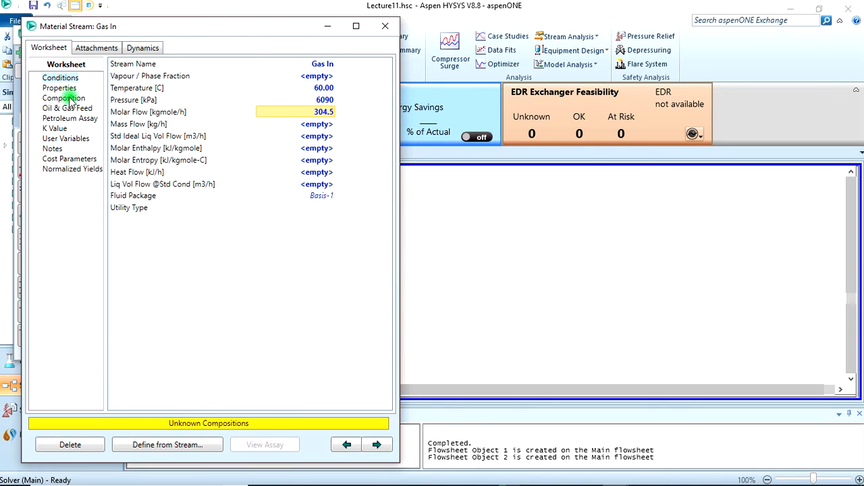
Set Gas In composition to 0.2 CO2 and 0.8 methane, then close its sheet
left_click(63, 97)
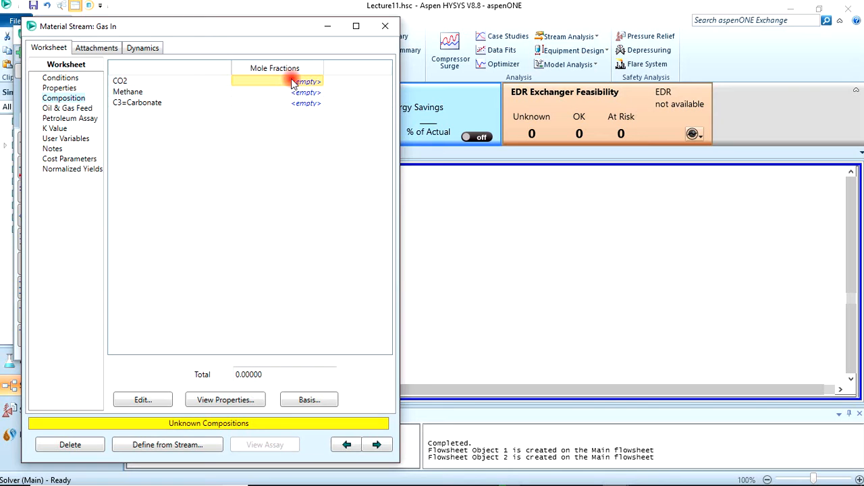
type("0.200")
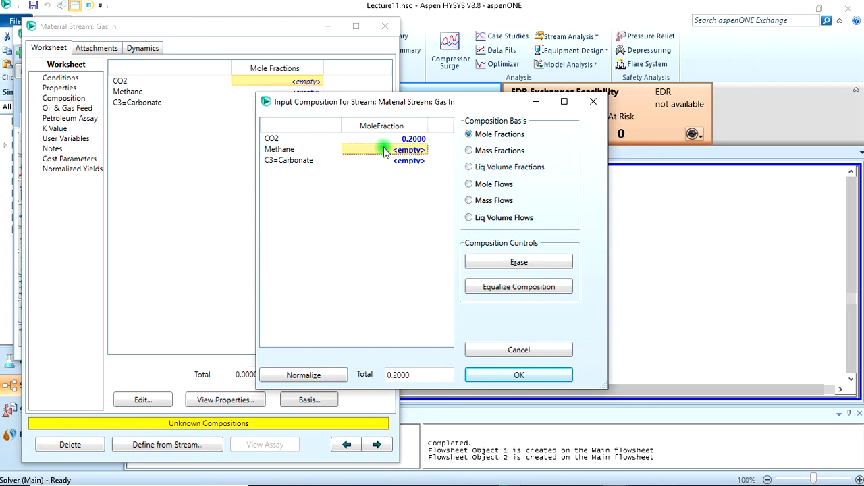
type("0.8000")
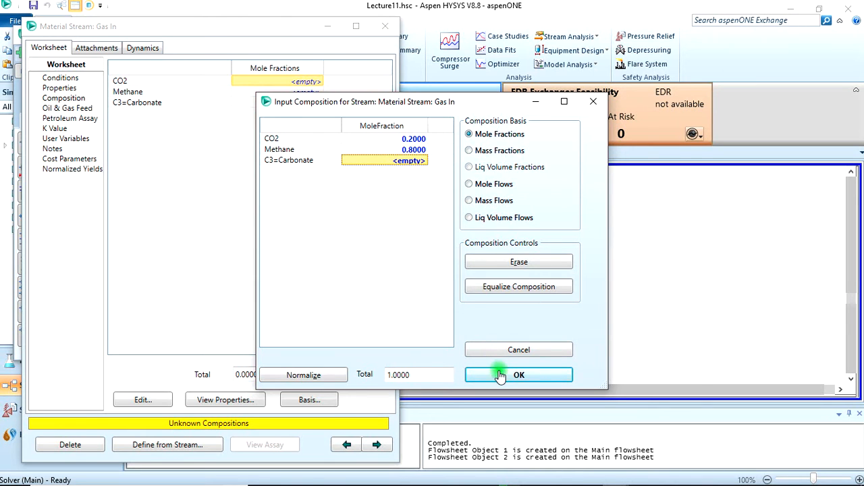
left_click(519, 375)
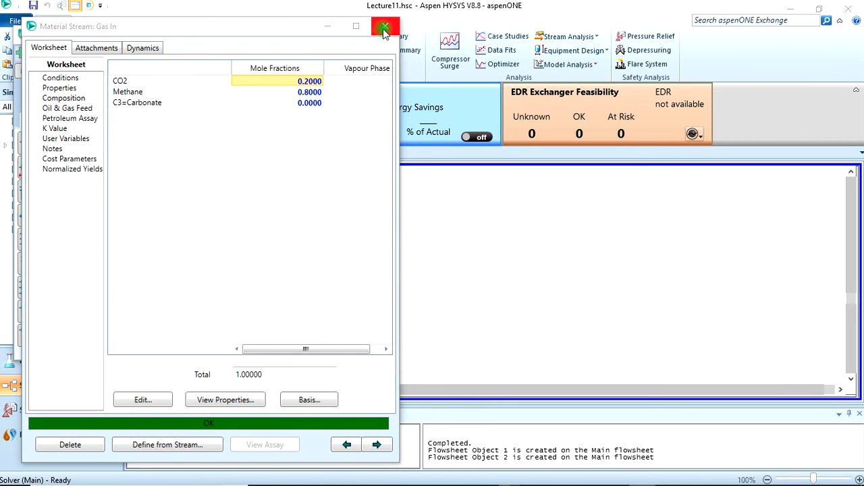
left_click(385, 27)
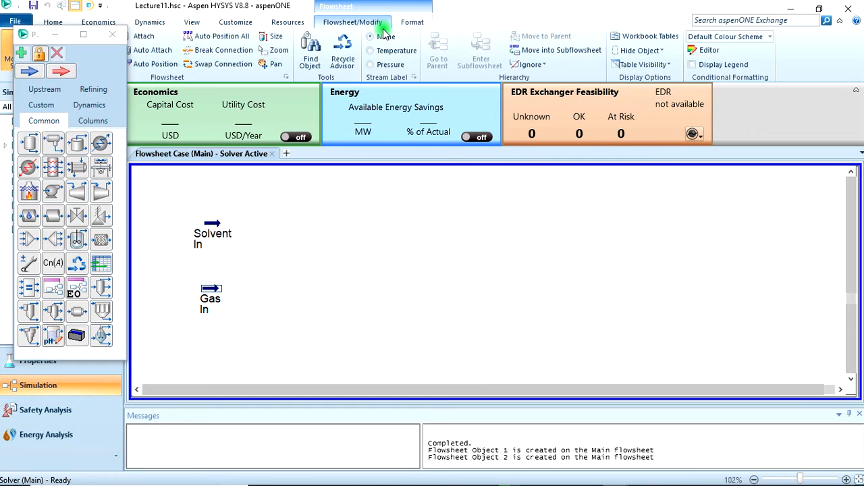
mouse_move(470, 111)
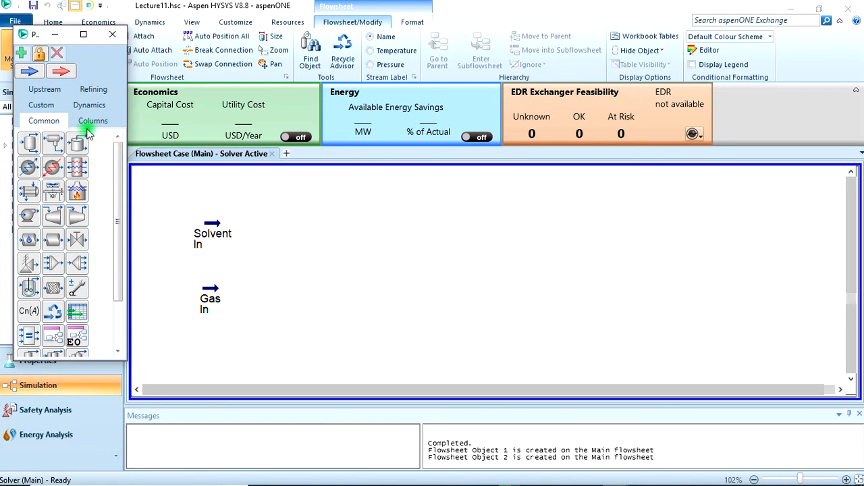
Add an absorber column from the palette and rename T-100 to Absorber
left_click(92, 120)
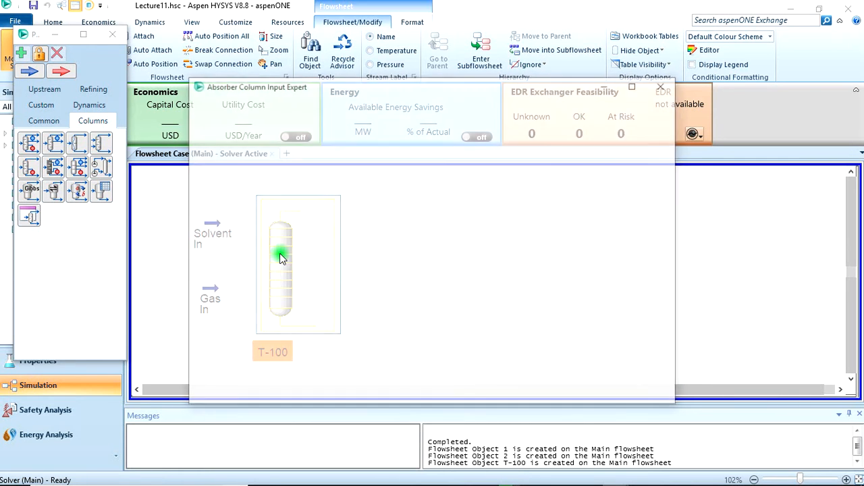
double_click(280, 264)
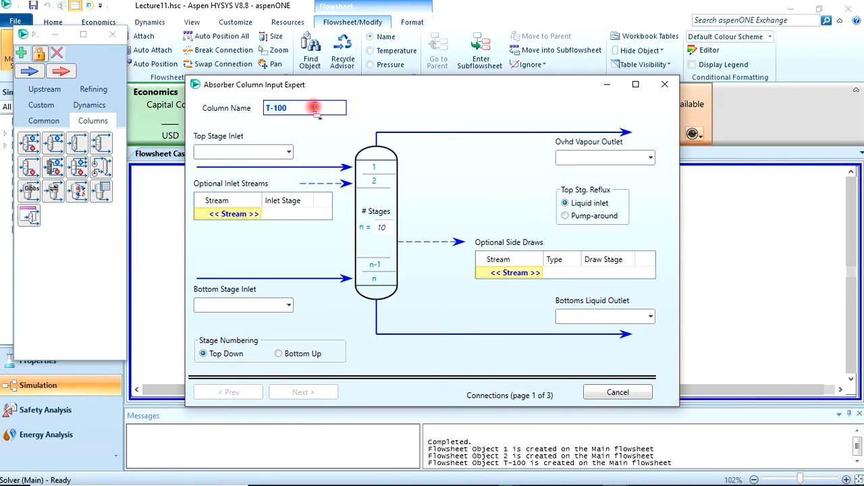
type("Absorber")
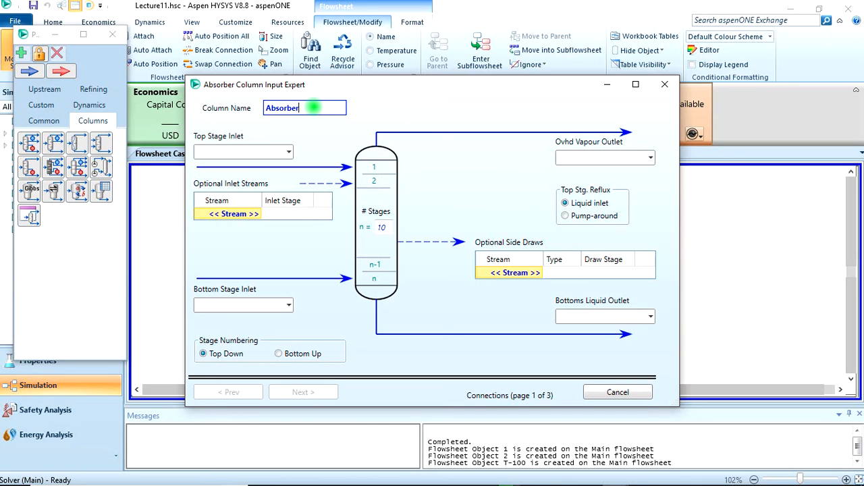
Connect Solvent In as top inlet, Gas In as bottom inlet, with outlets Gas Out and Bottom liquid Product
left_click(289, 152)
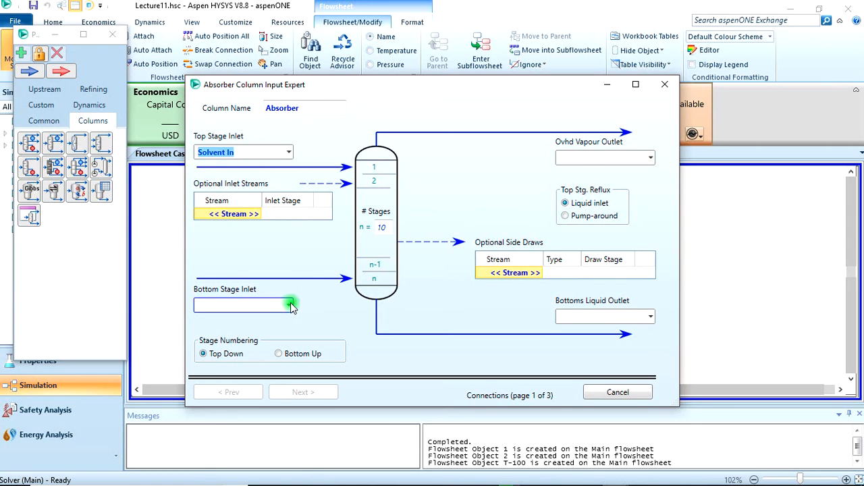
left_click(289, 305)
type("Gas")
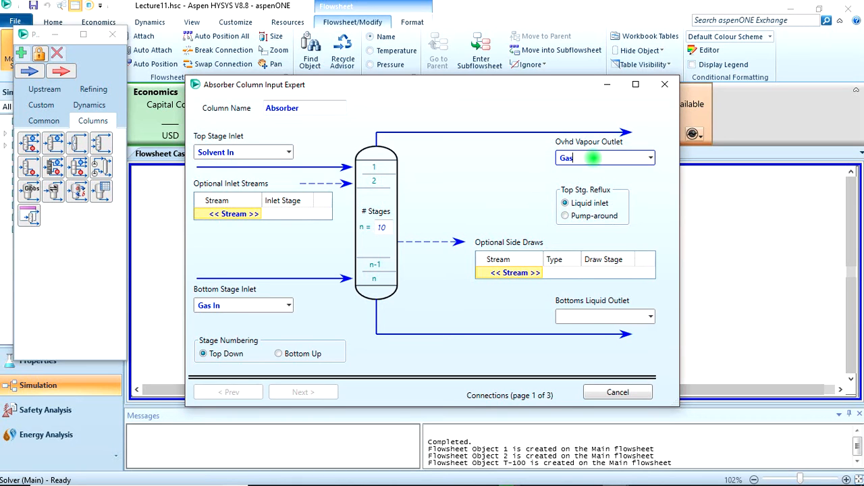
type("Out")
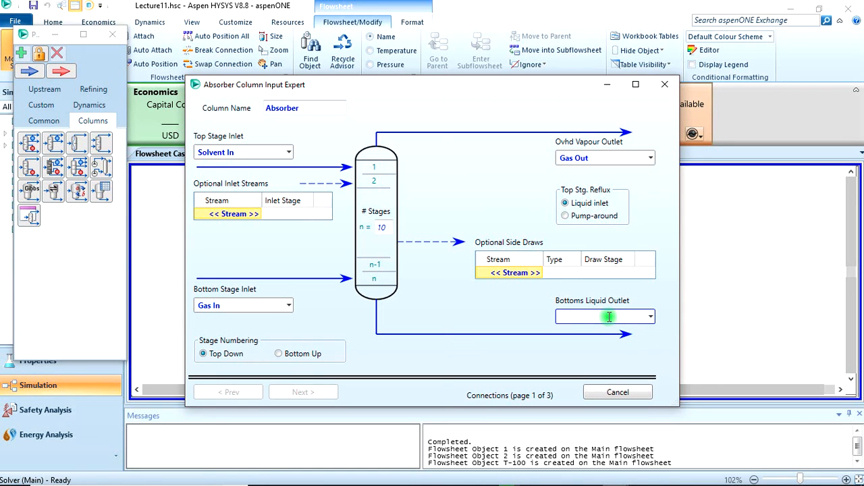
type("Bottom liquid P")
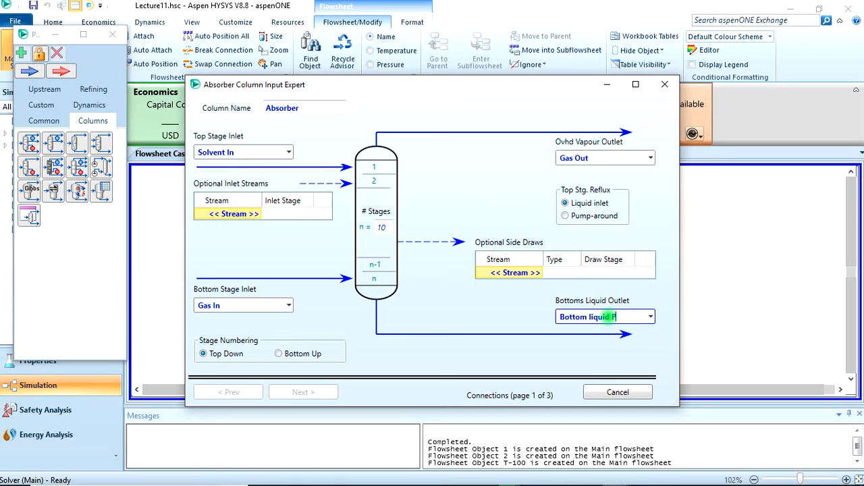
type("roduct")
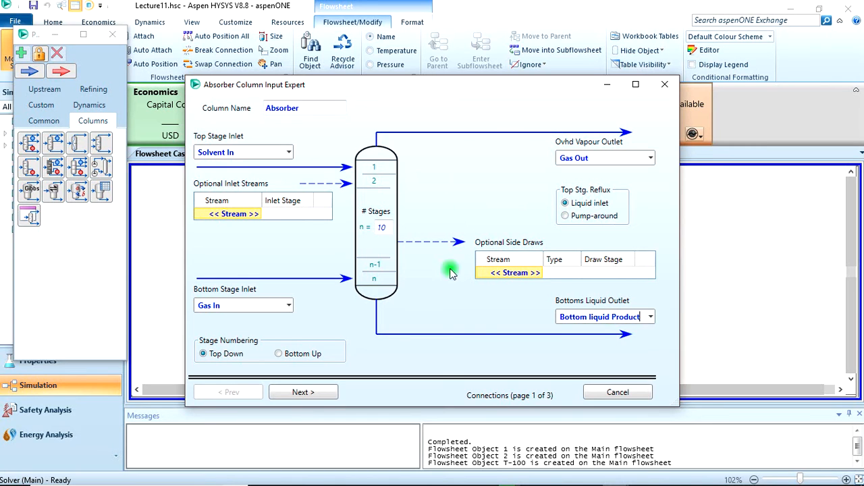
mouse_move(479, 317)
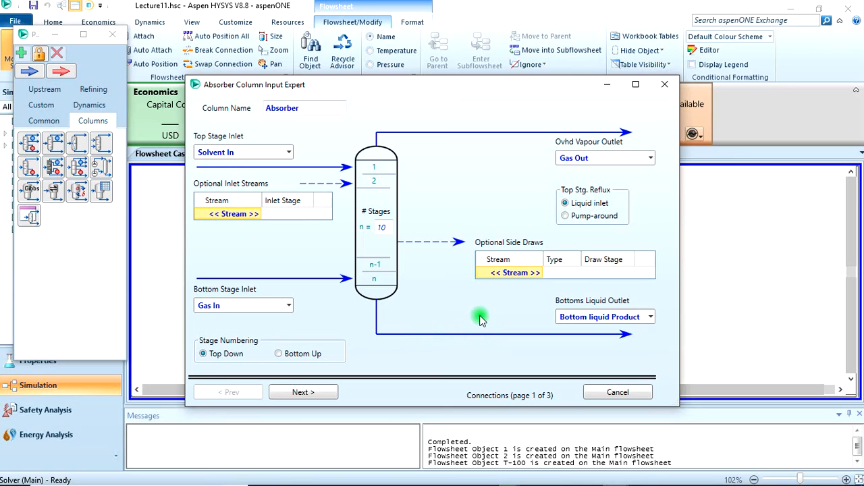
mouse_move(308, 316)
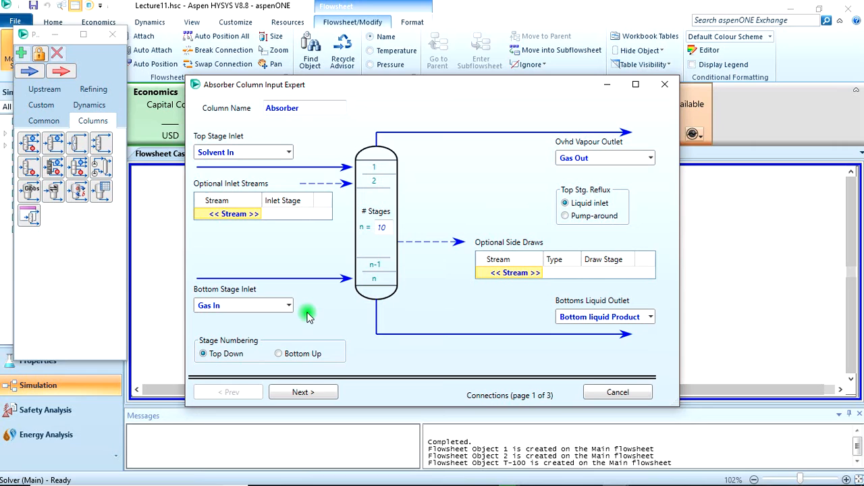
mouse_move(327, 392)
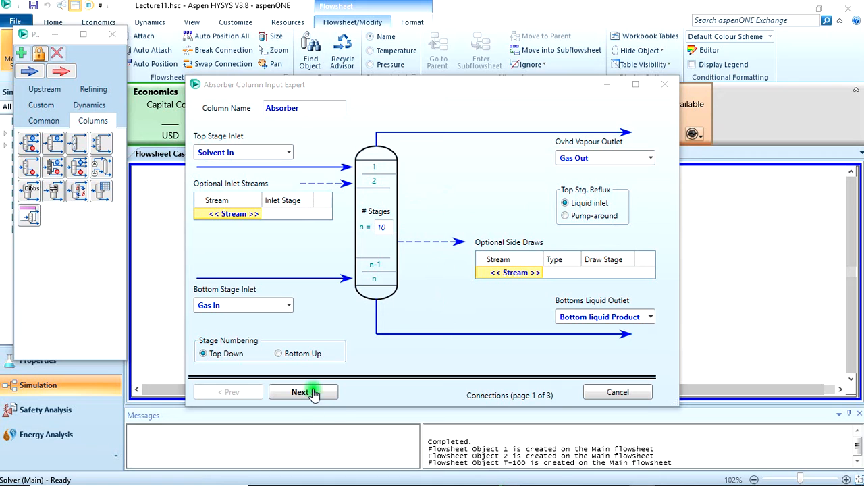
left_click(300, 392)
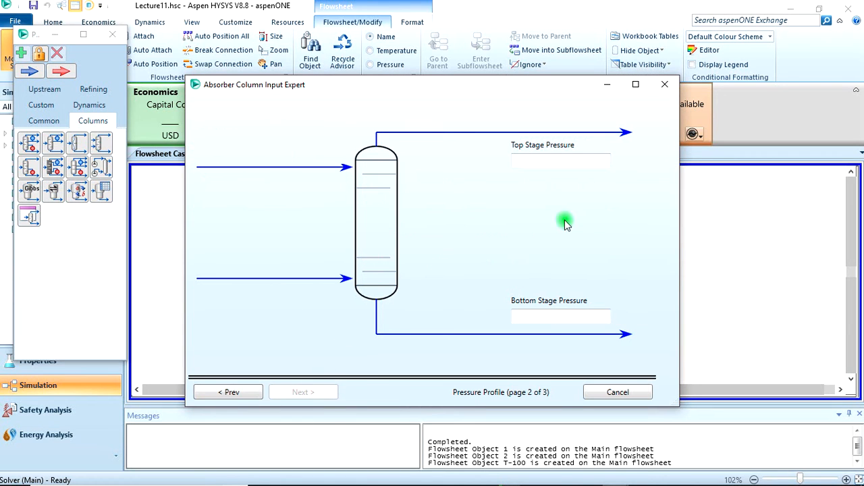
Set the top and bottom stage pressures to 6090 kPa
left_click(560, 162)
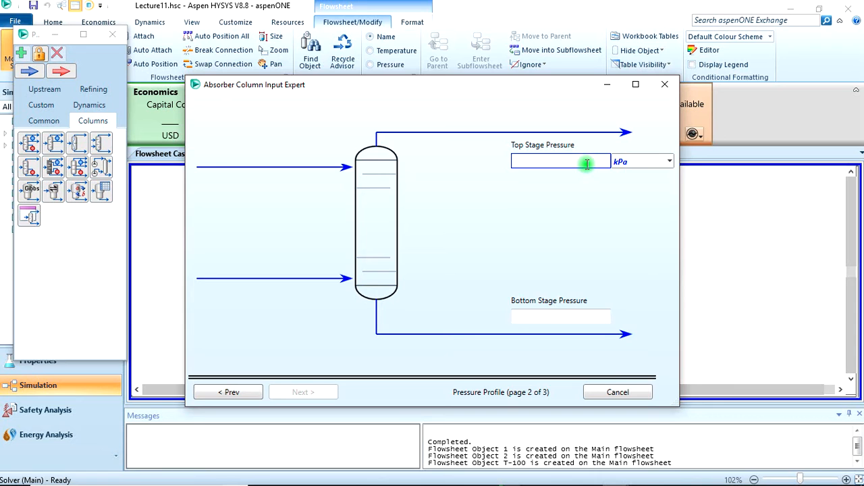
type("60.1")
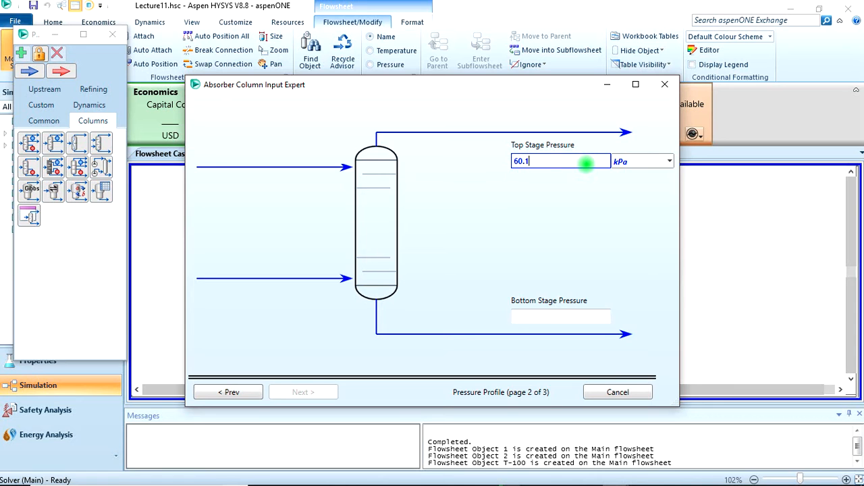
left_click(667, 161)
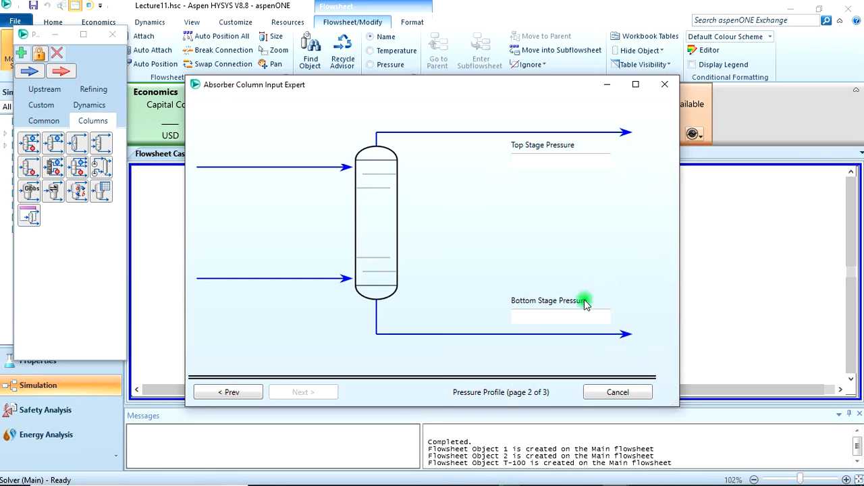
type("60.1")
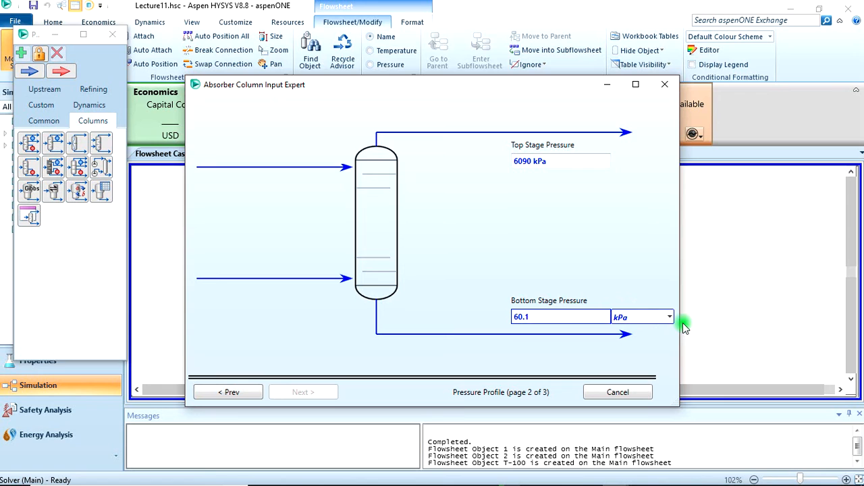
left_click(669, 316)
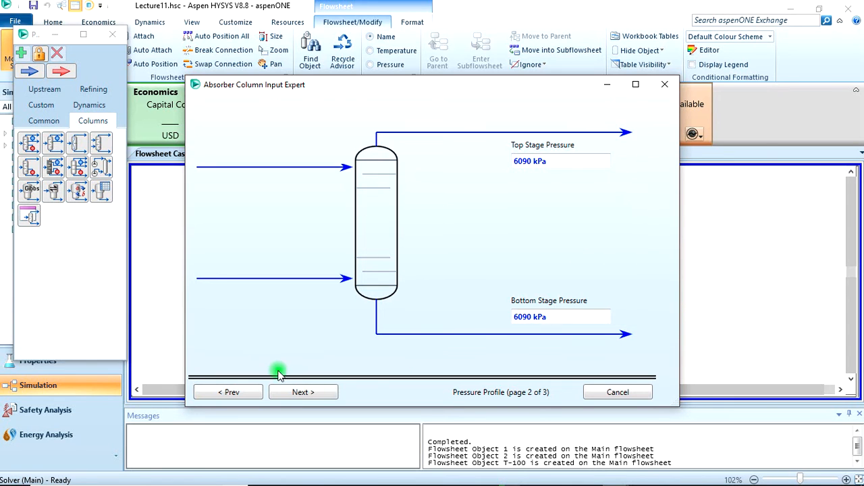
left_click(302, 392)
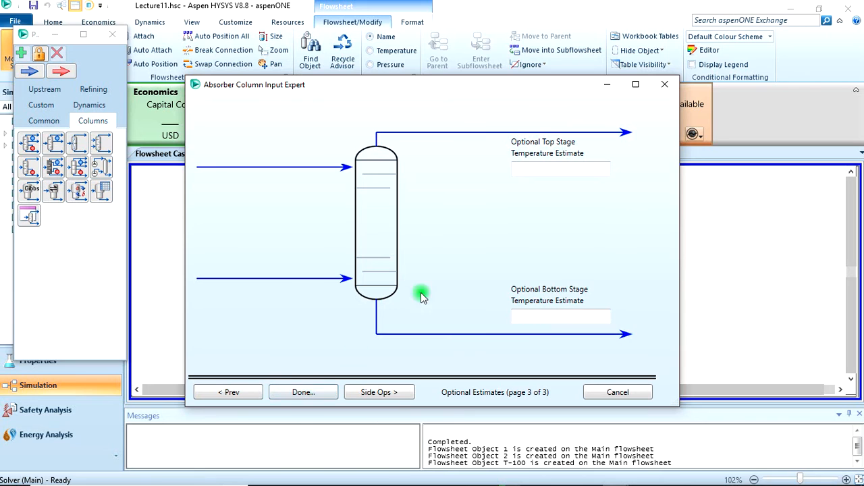
Set top and bottom temperature estimates to 60 °C and finish the column input expert
left_click(561, 169)
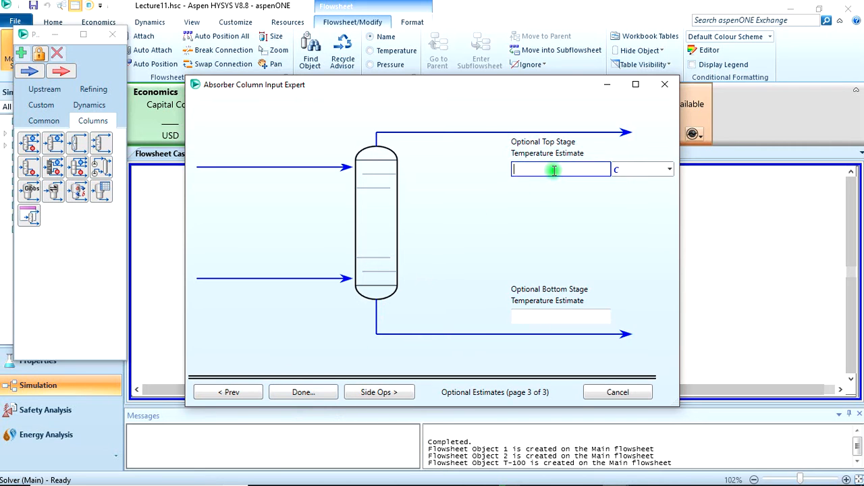
type("60")
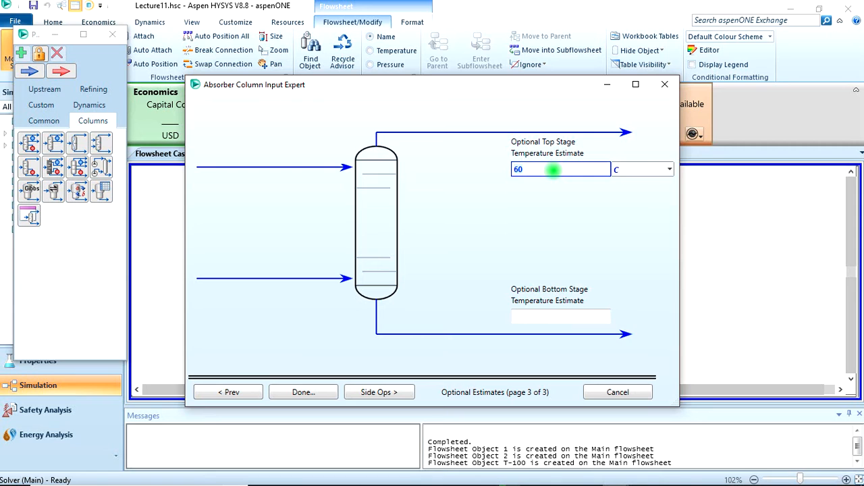
left_click(561, 316)
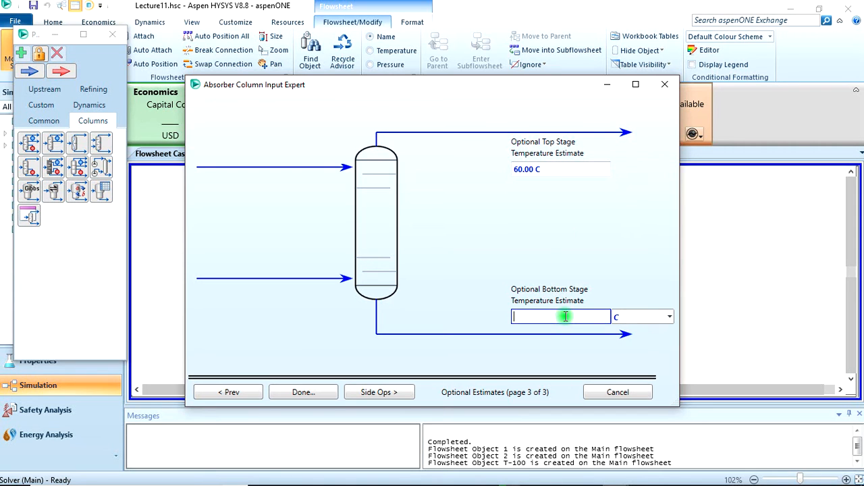
type("60")
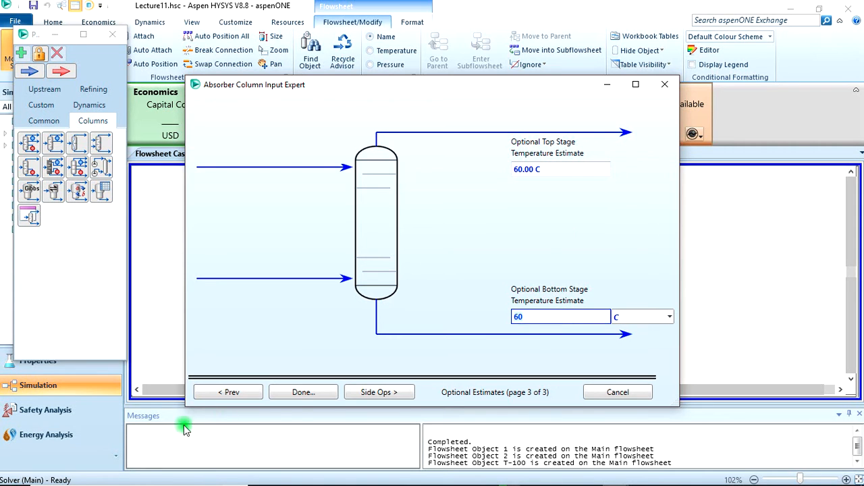
left_click(303, 392)
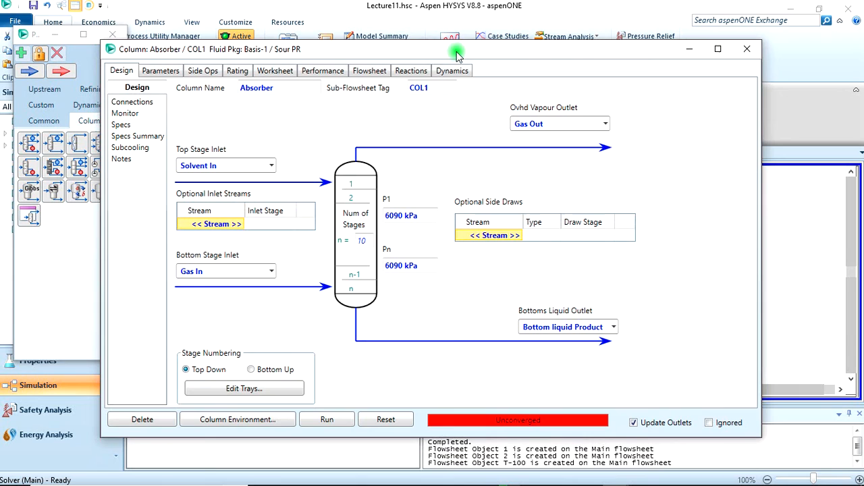
mouse_move(506, 398)
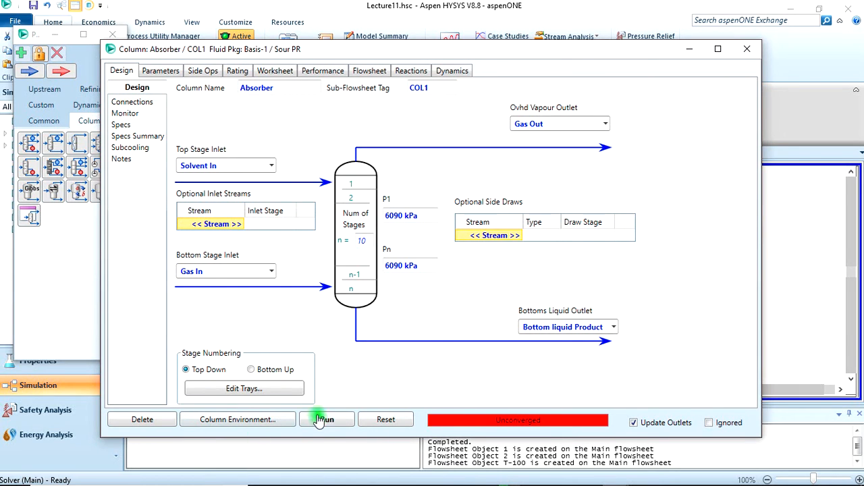
Run the Absorber column calculation until it converges
left_click(327, 418)
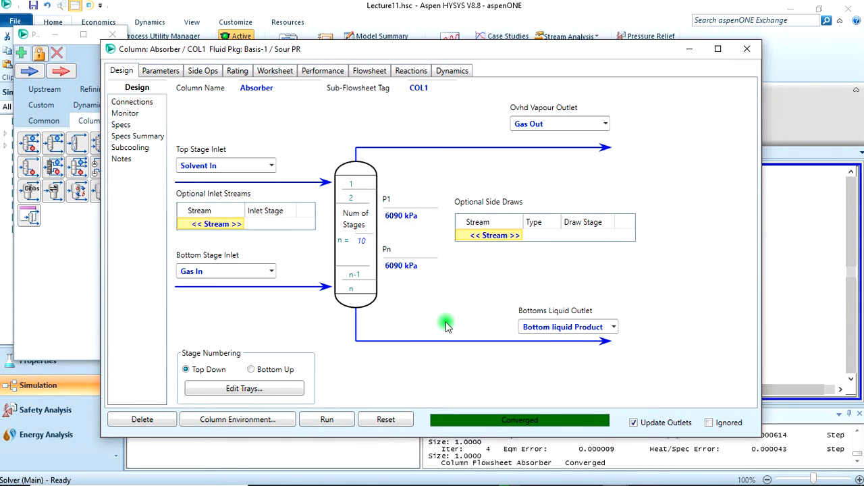
mouse_move(534, 430)
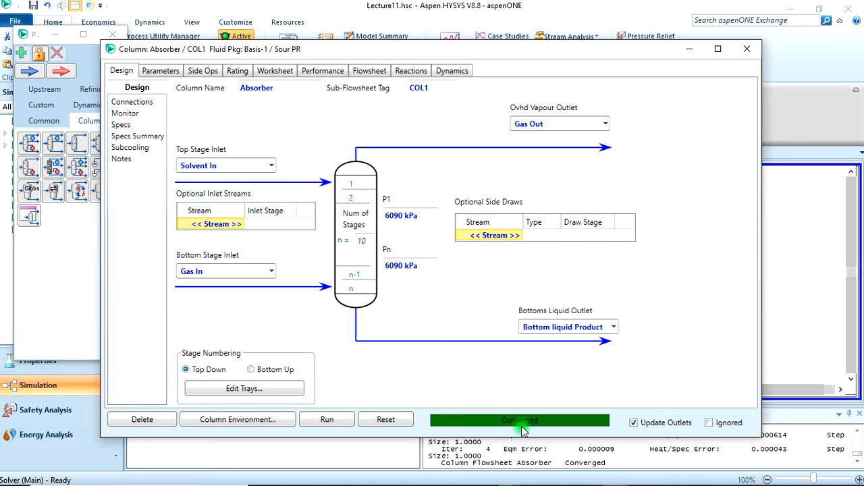
mouse_move(575, 147)
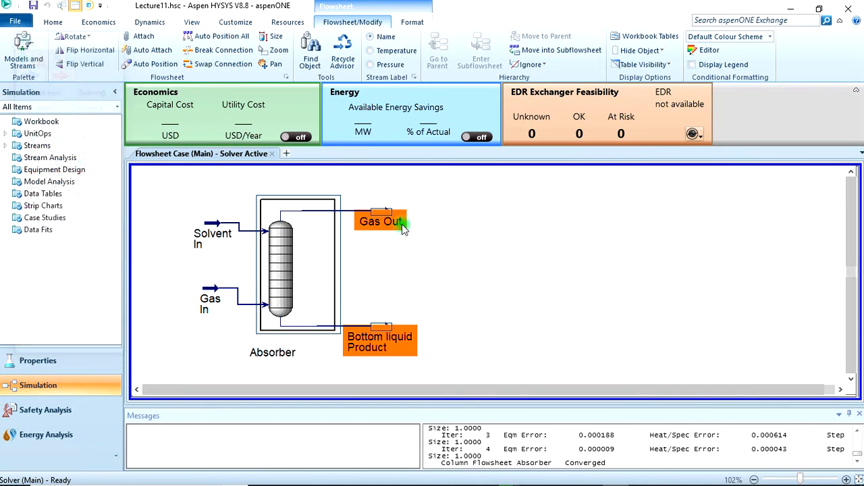
Move the Absorber label above the column and show the Home ribbon commands
left_click(273, 351)
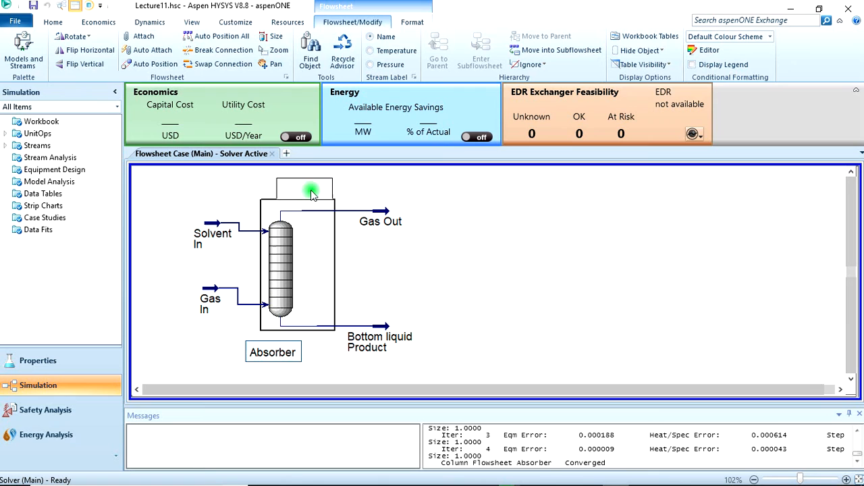
left_click_drag(273, 351, 303, 184)
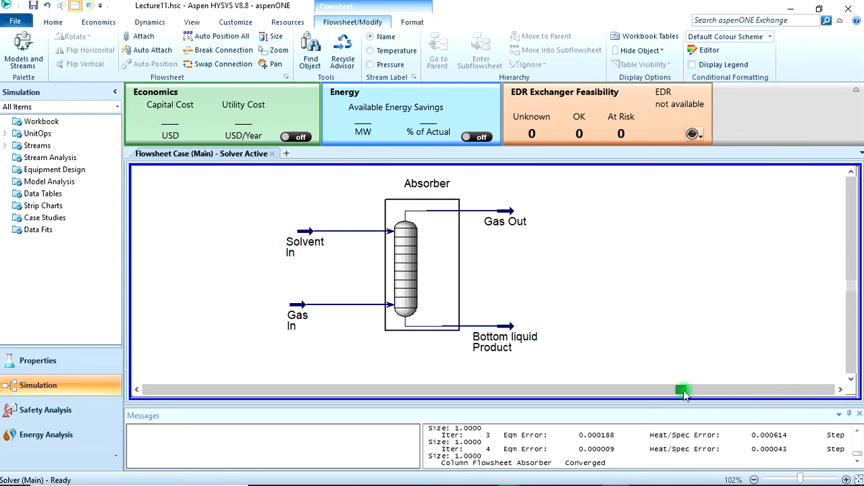
mouse_move(555, 165)
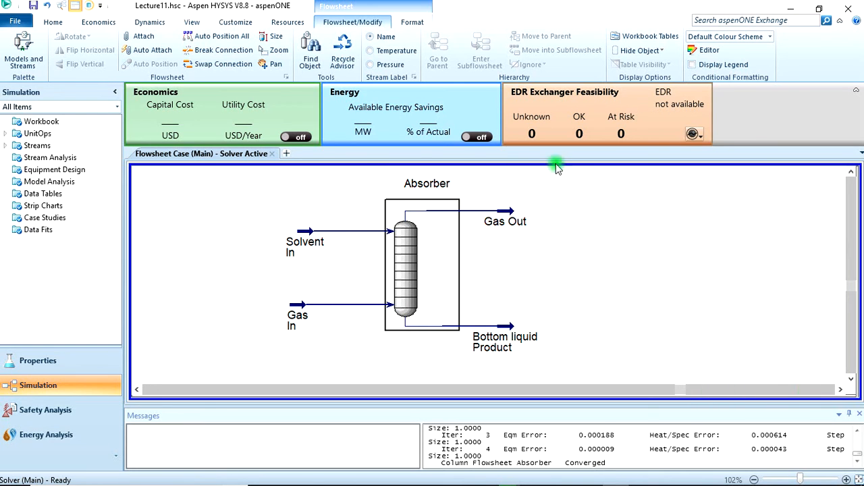
left_click(52, 22)
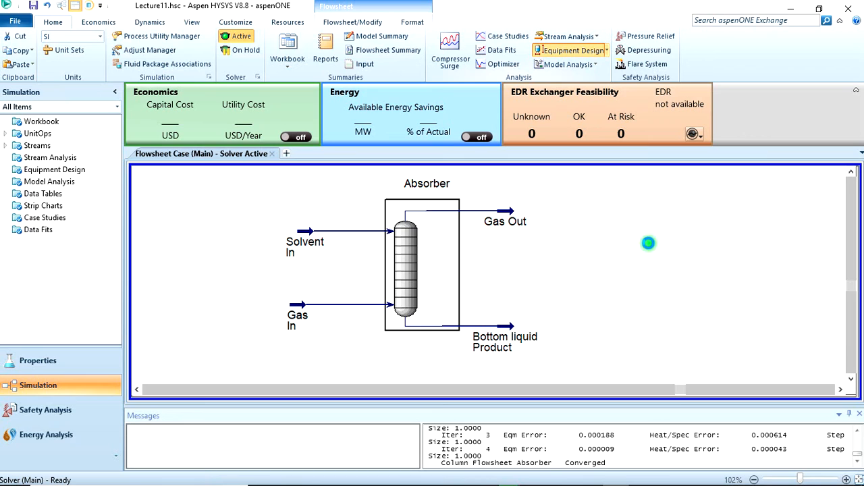
Create a new tray sizing utility named 'Packing'
left_click(570, 50)
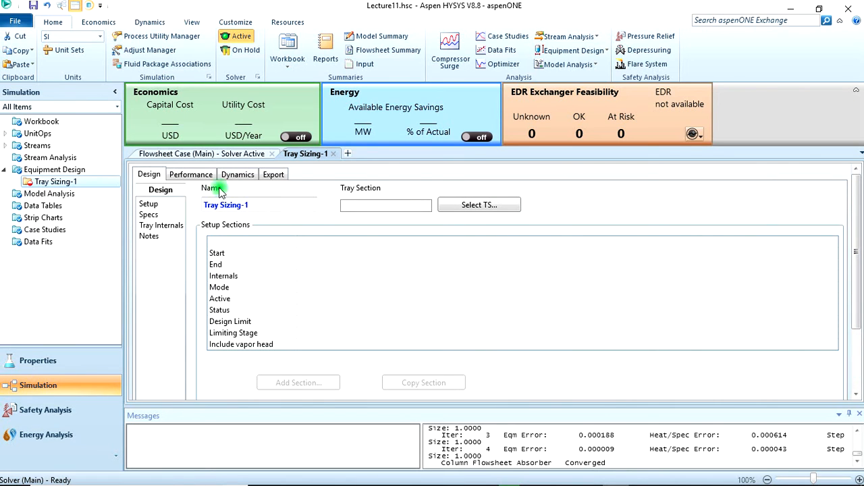
type("P")
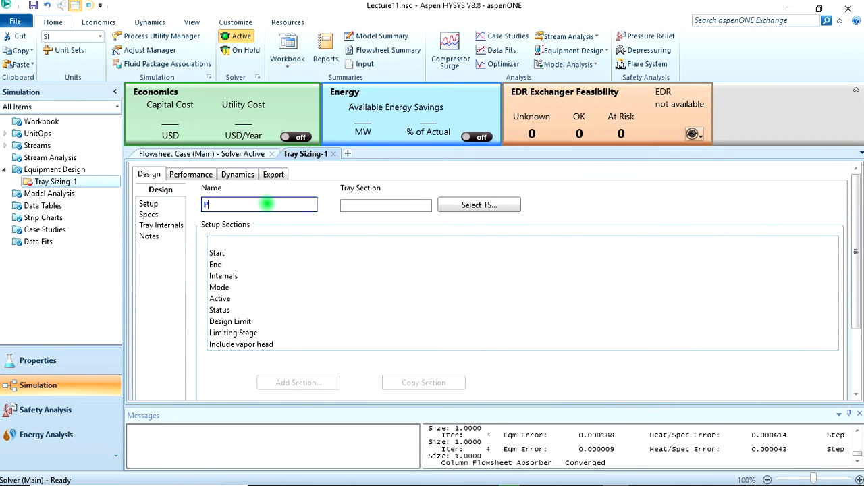
type("acking")
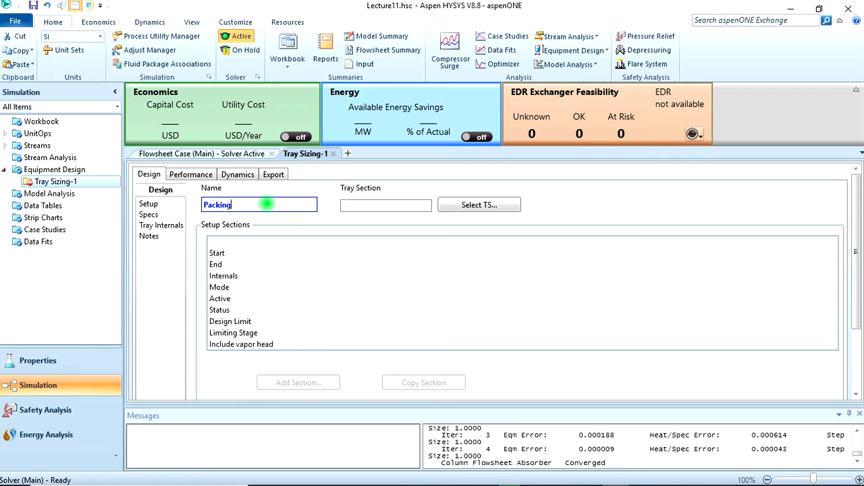
mouse_move(479, 205)
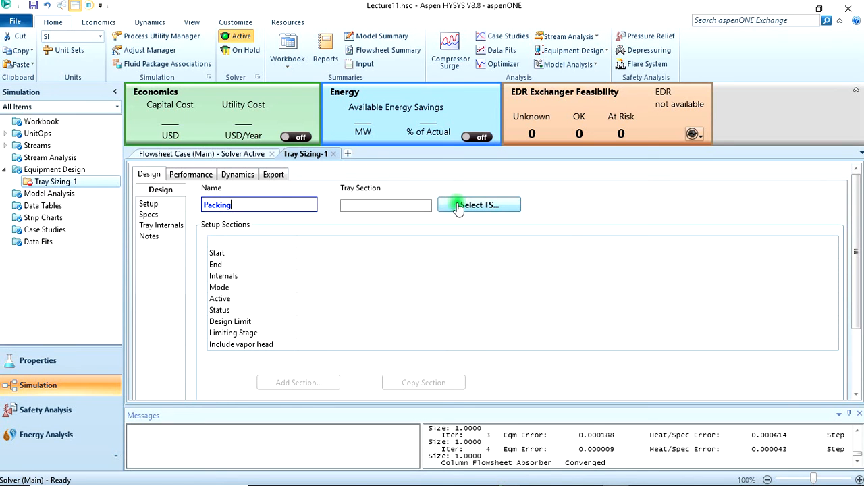
Start selecting the tray section, expanding Case (Main) to the Absorber (COL1)
left_click(478, 206)
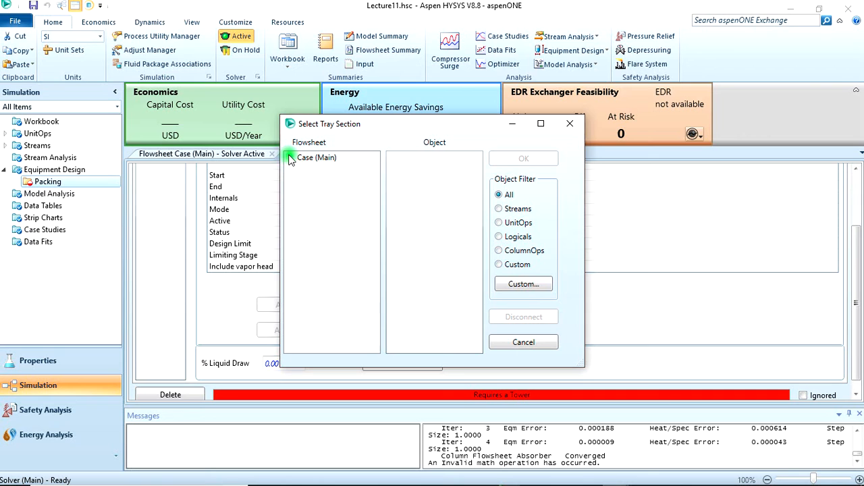
left_click(289, 156)
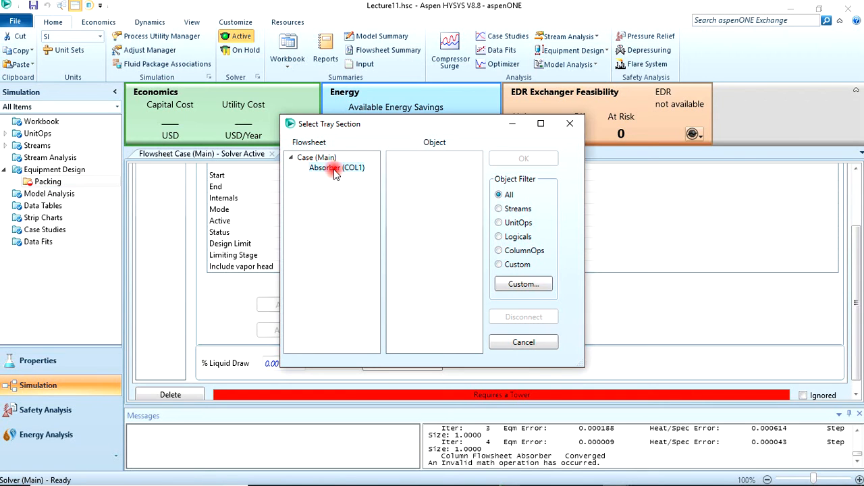
left_click(335, 168)
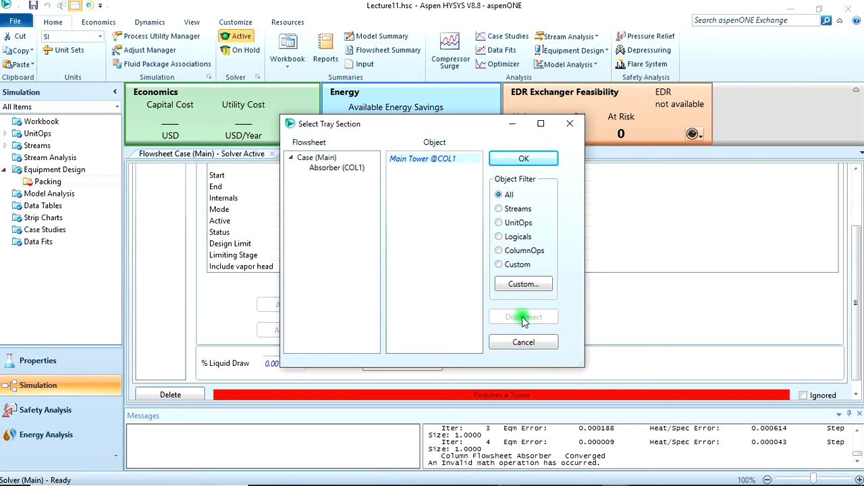
left_click(525, 316)
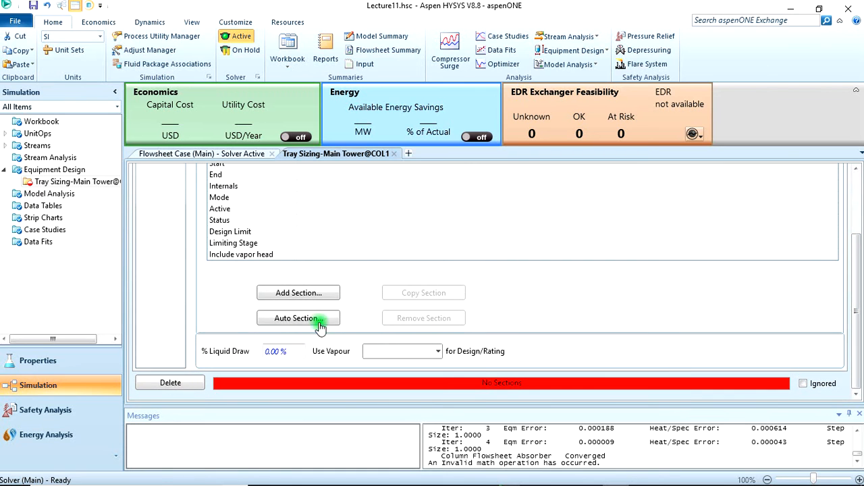
mouse_move(297, 319)
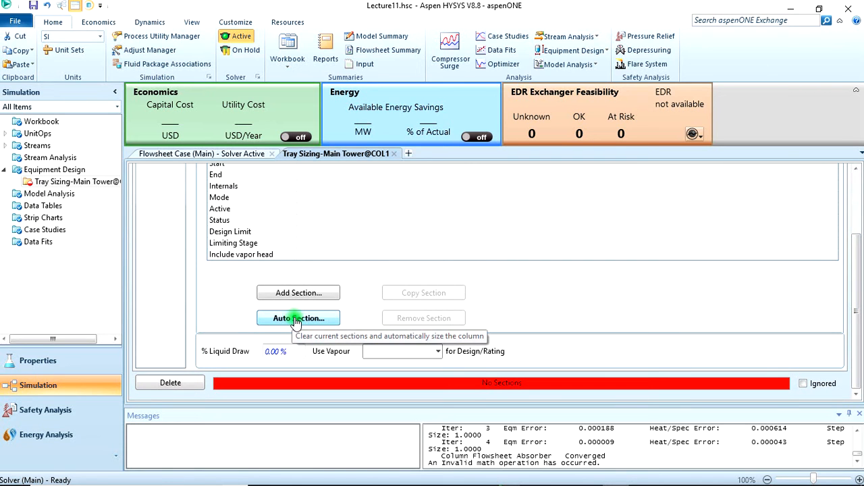
left_click(298, 318)
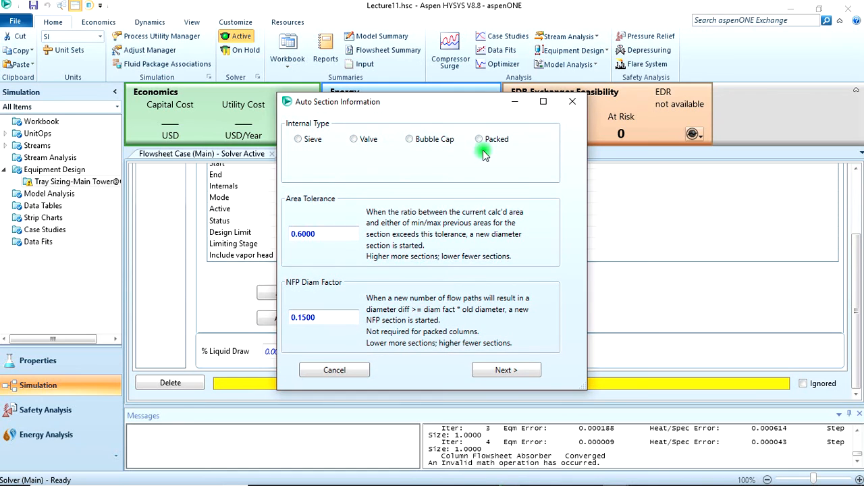
left_click(478, 140)
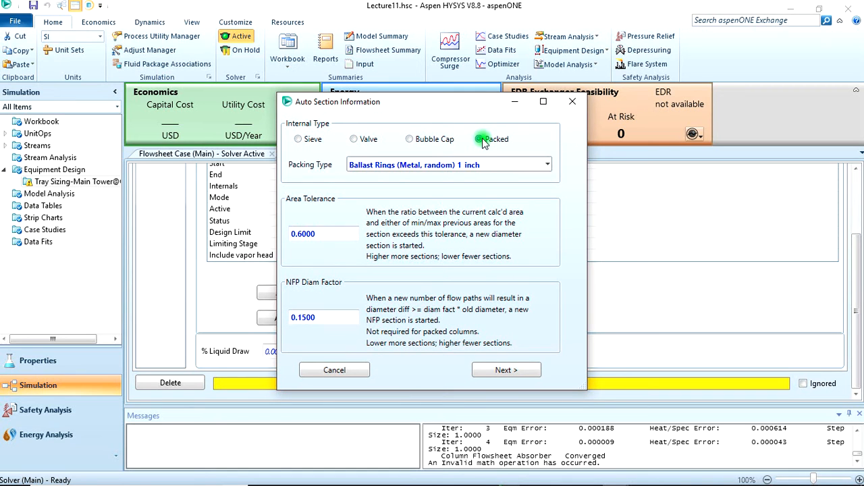
left_click(478, 139)
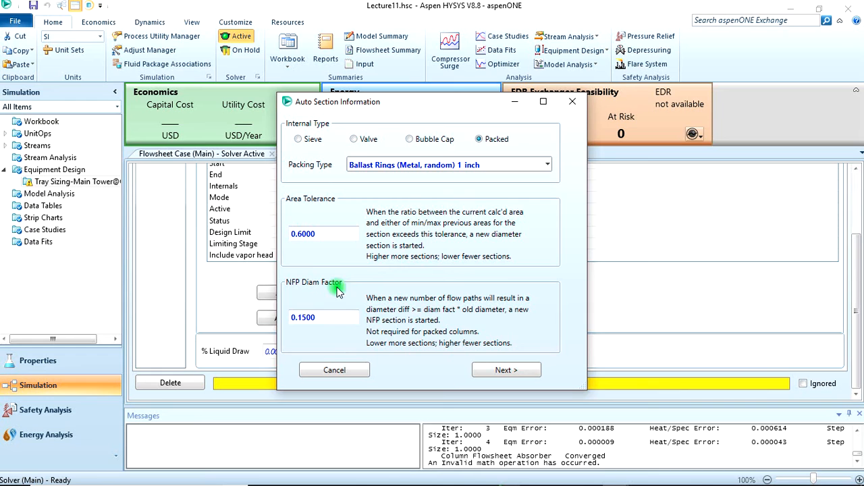
Choose Raschig Rings (Carbon) 1_4_inch as the packing type and continue
left_click(547, 164)
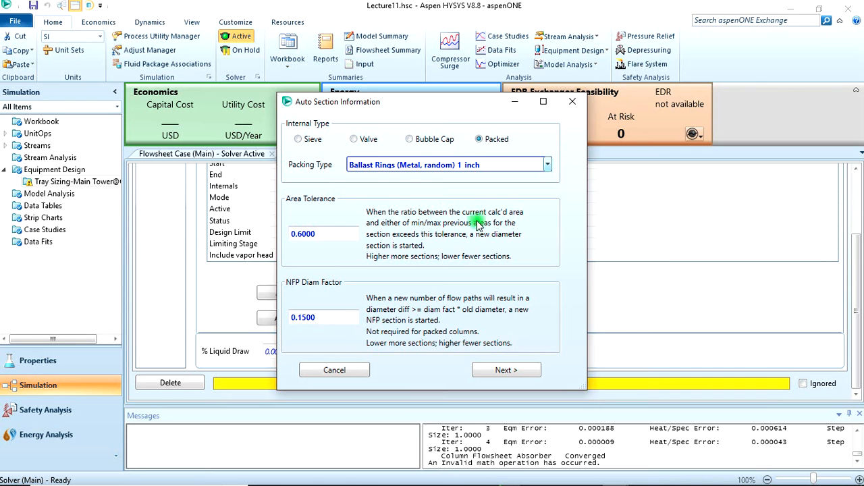
left_click(545, 165)
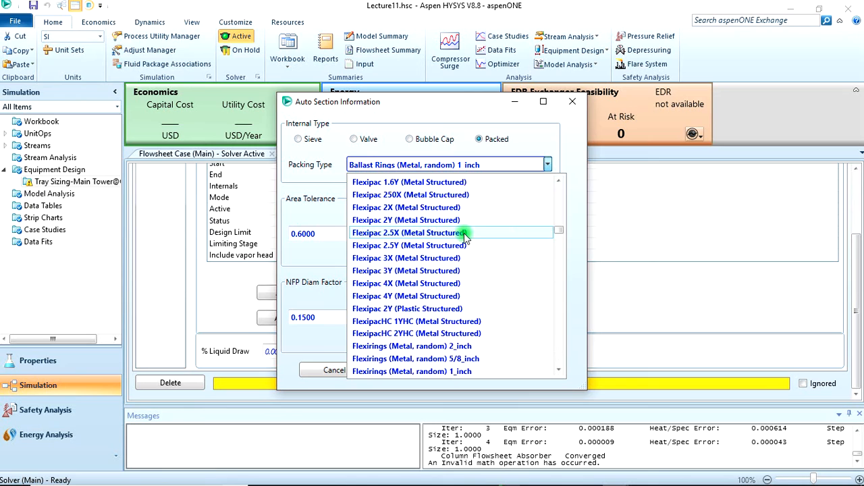
scroll("down", 3)
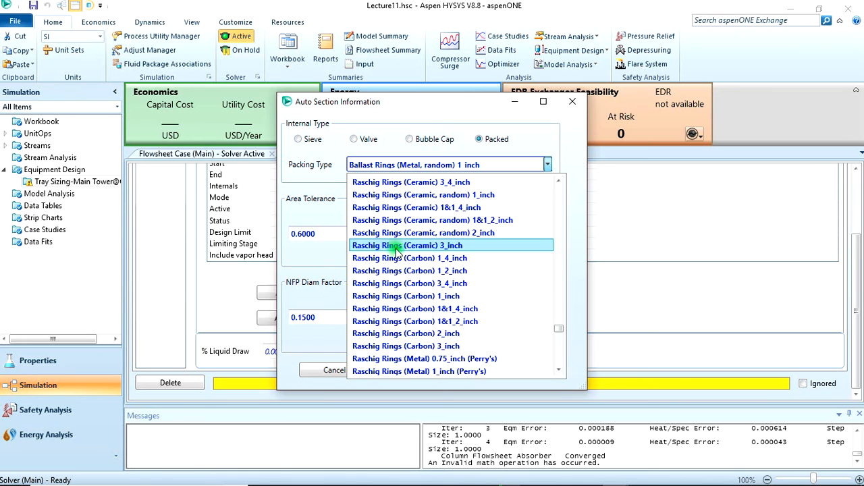
mouse_move(419, 258)
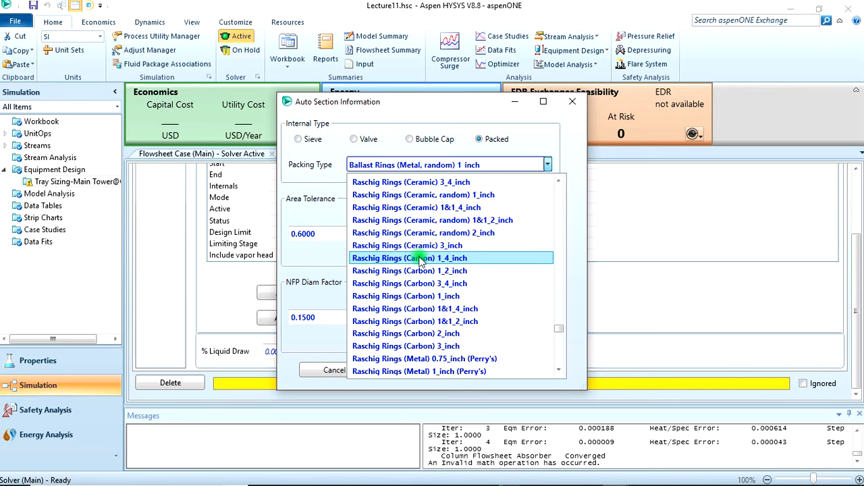
left_click(409, 258)
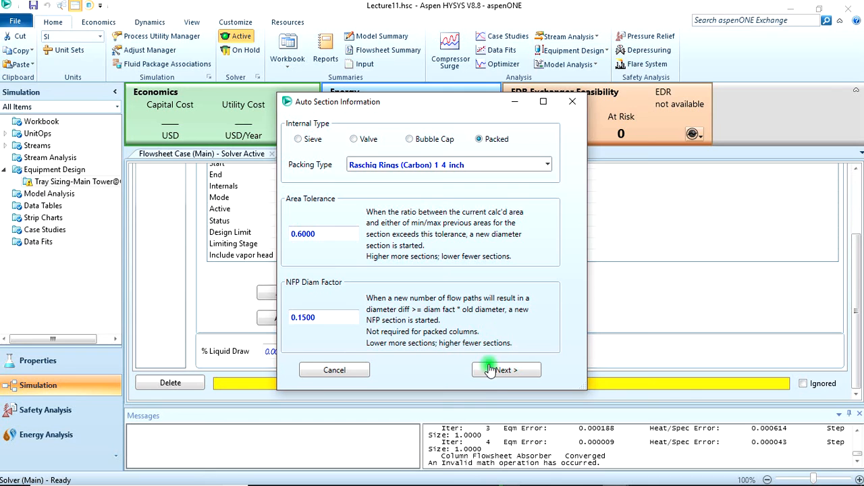
left_click(505, 370)
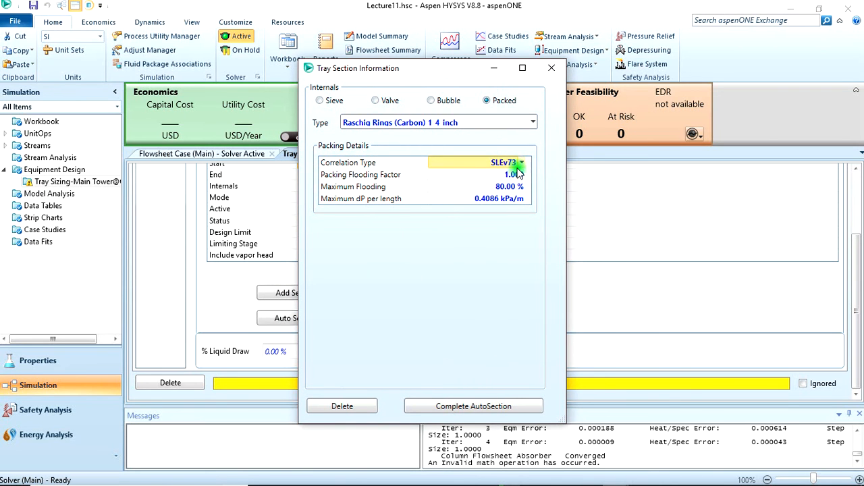
Use the Robbins correlation at 70% maximum flooding and complete auto-sectioning
left_click(523, 162)
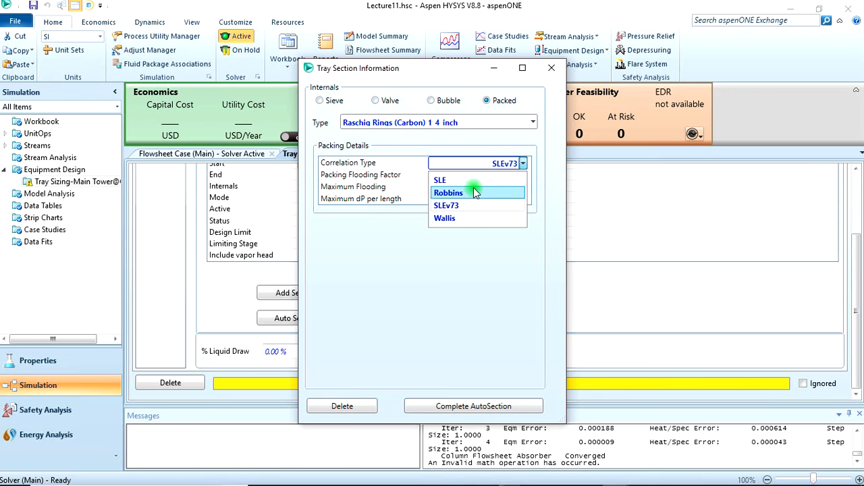
left_click(448, 192)
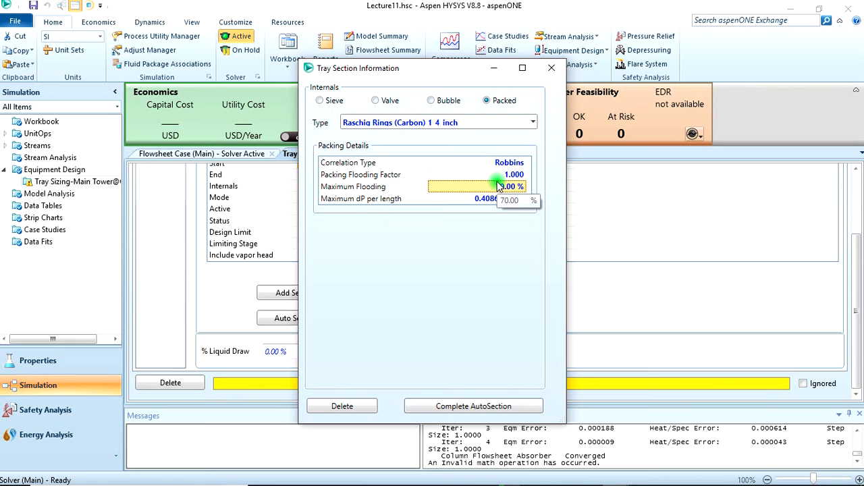
left_click(472, 405)
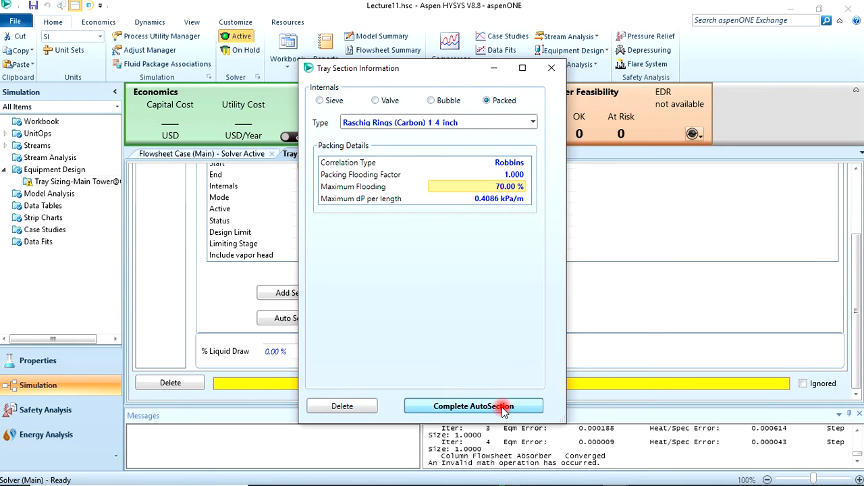
left_click(473, 405)
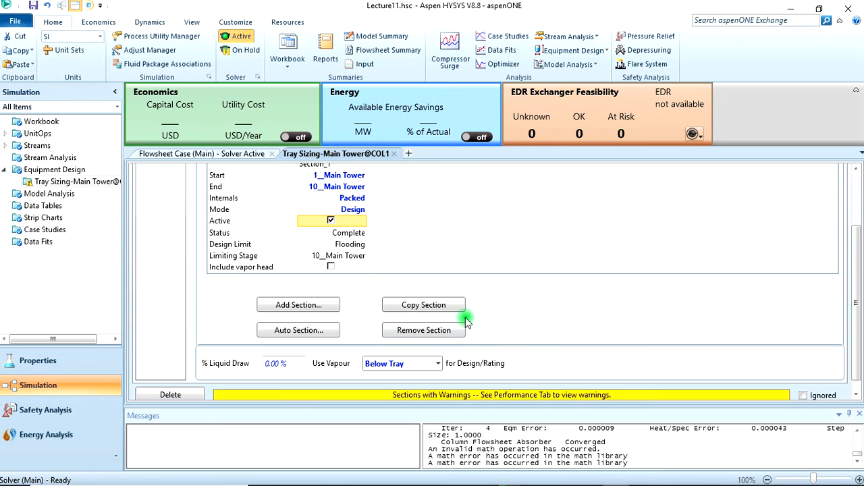
mouse_move(470, 292)
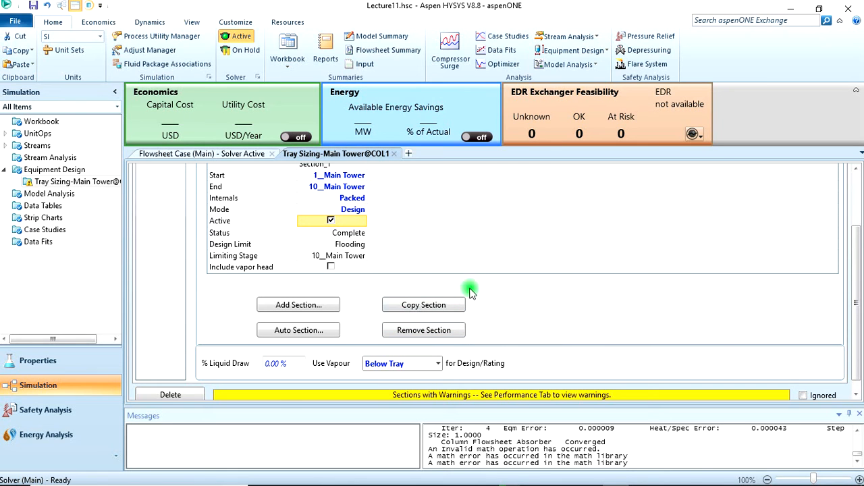
mouse_move(404, 262)
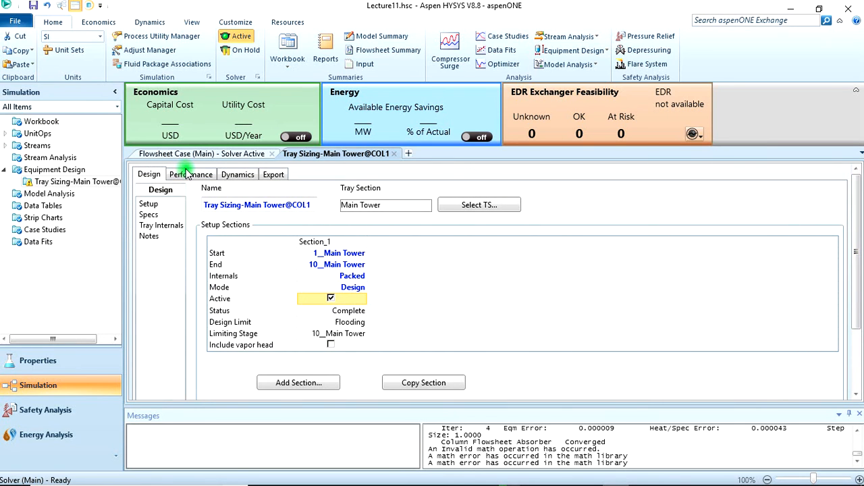
left_click(192, 174)
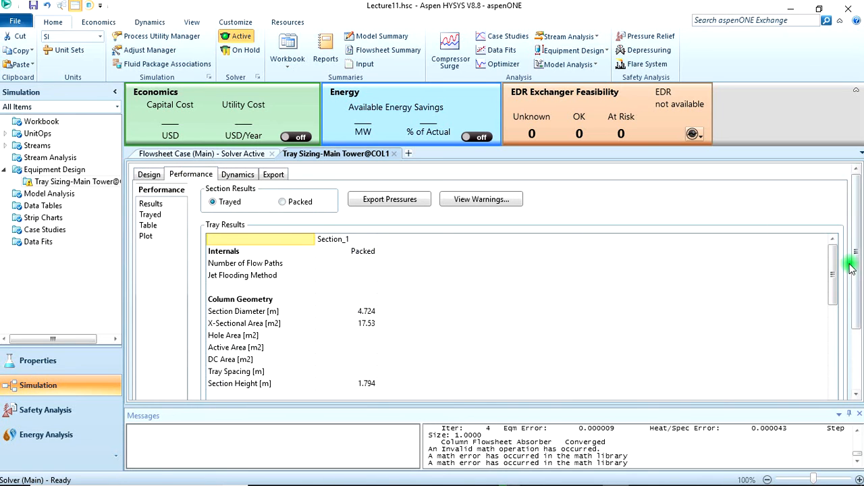
left_click(481, 198)
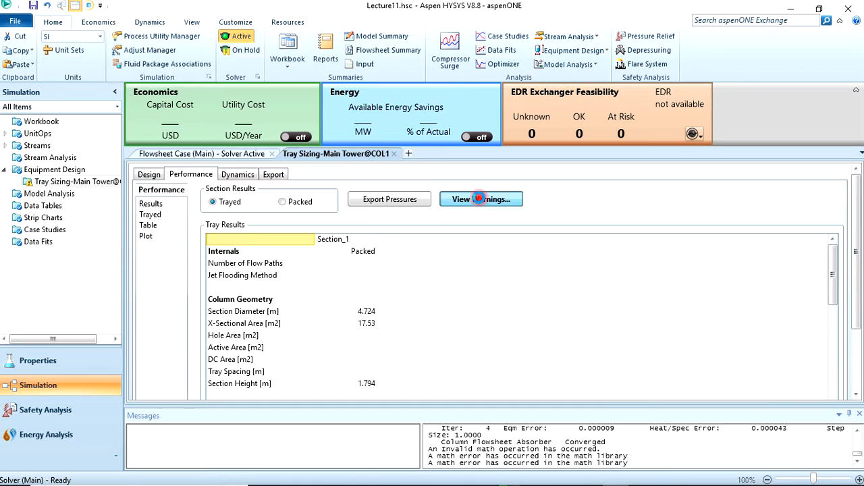
left_click(481, 198)
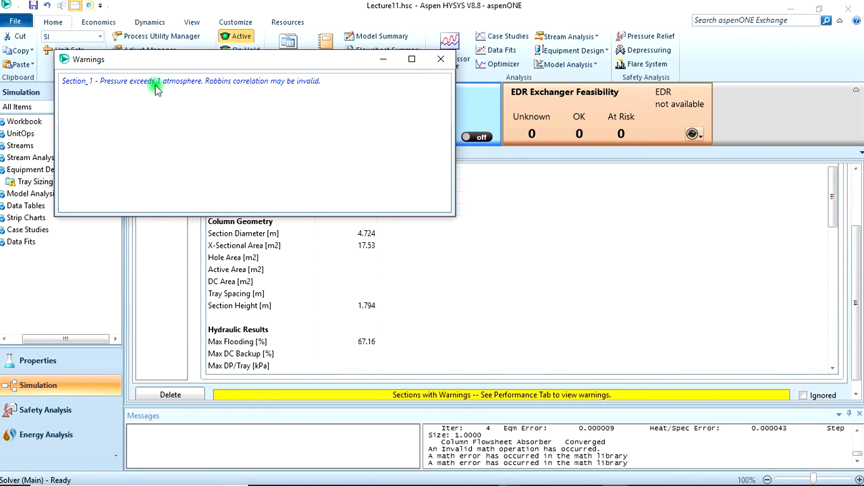
mouse_move(284, 94)
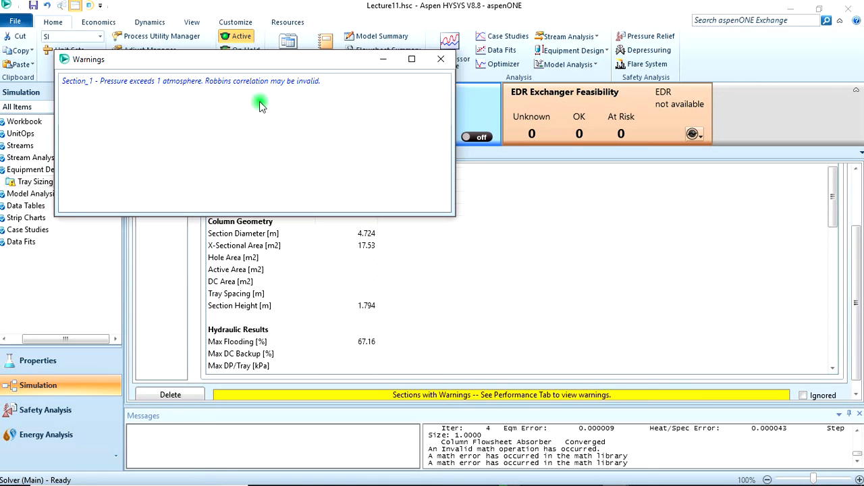
mouse_move(241, 80)
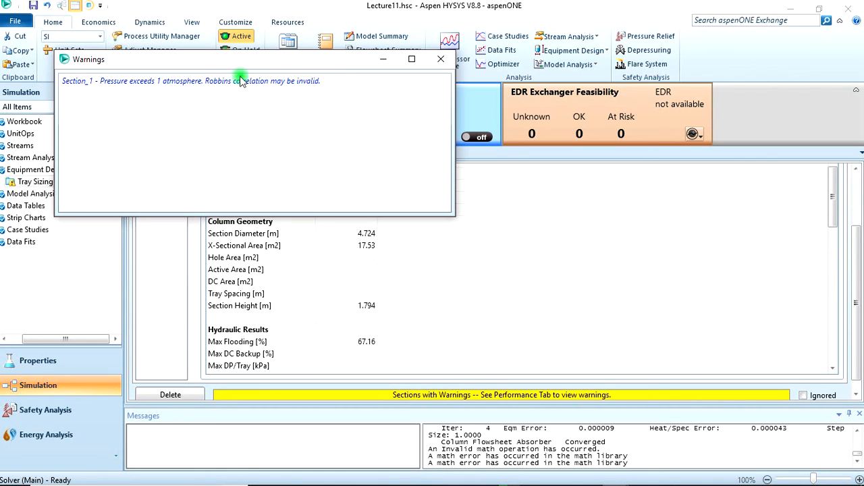
mouse_move(301, 100)
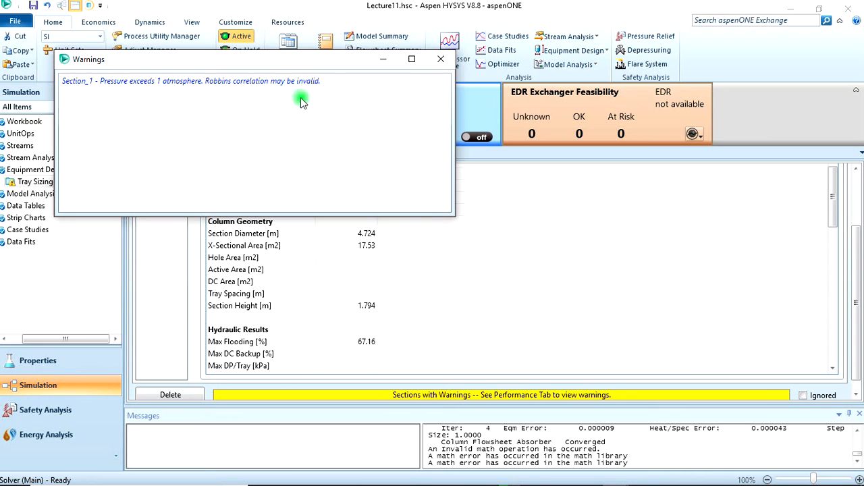
mouse_move(308, 93)
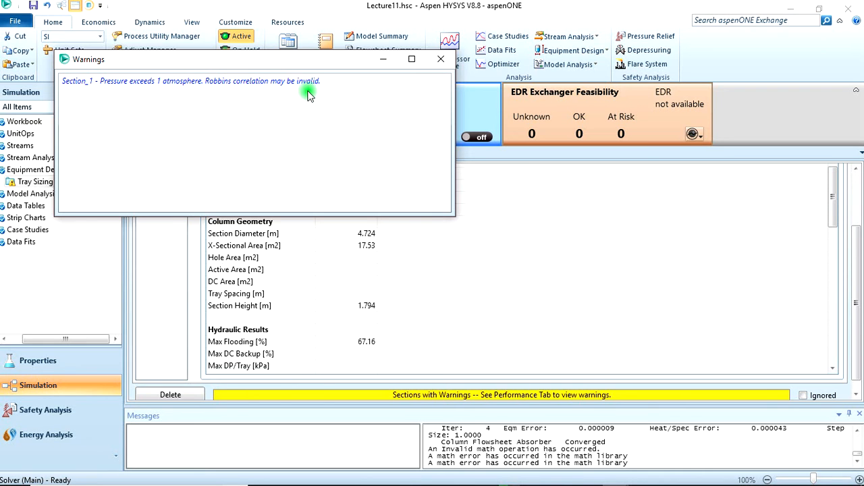
mouse_move(376, 89)
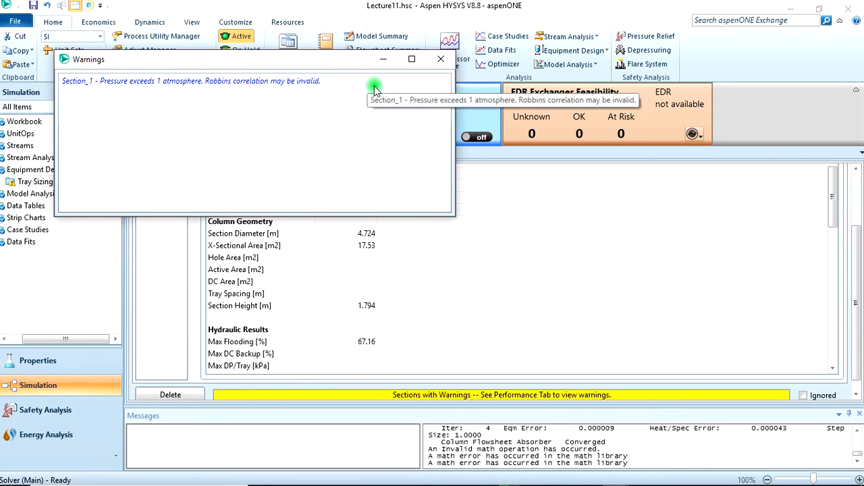
mouse_move(438, 75)
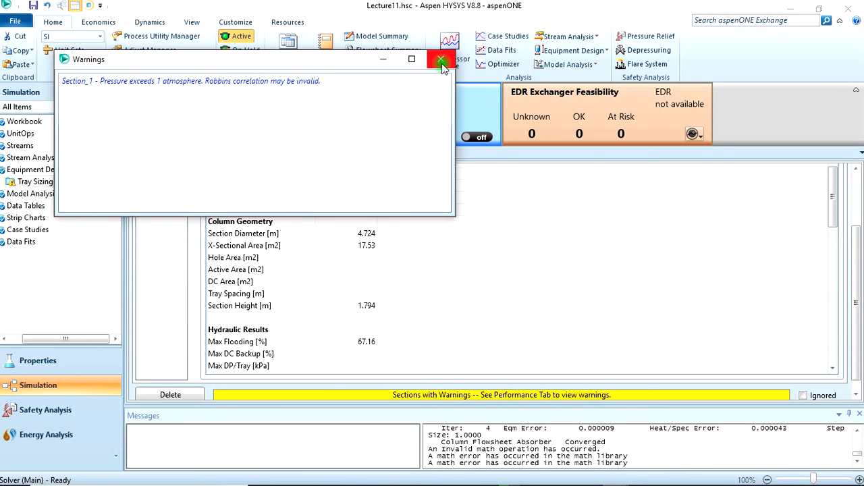
left_click(442, 59)
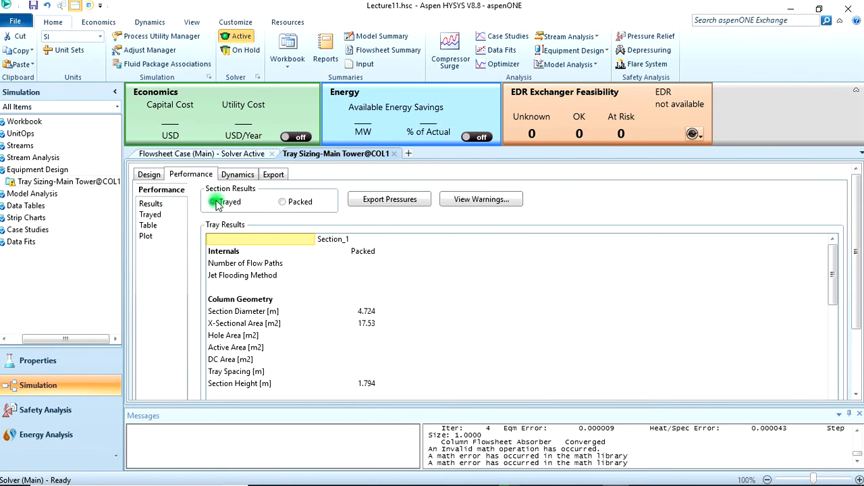
Show the packed results: section diameter 4.724 m and height 1.794 m
left_click(282, 203)
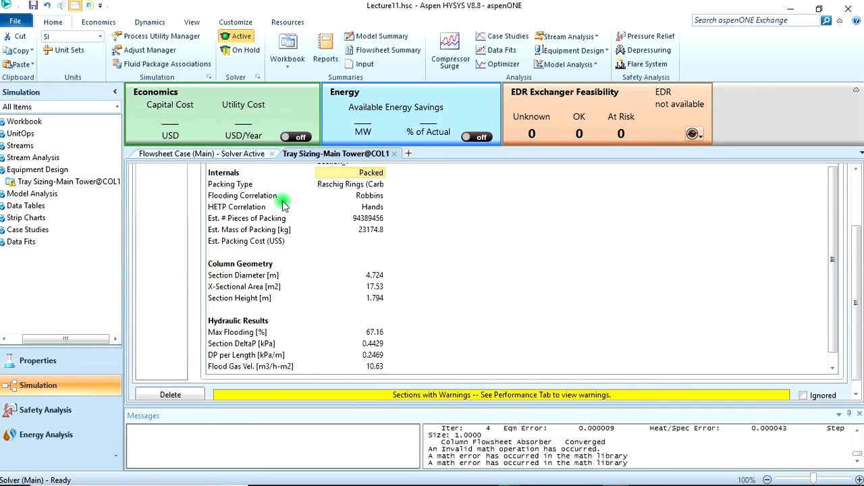
mouse_move(269, 177)
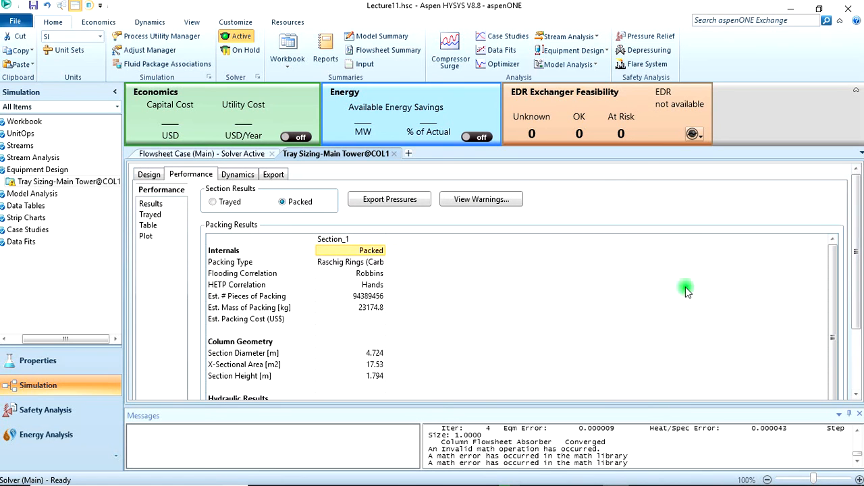
mouse_move(497, 310)
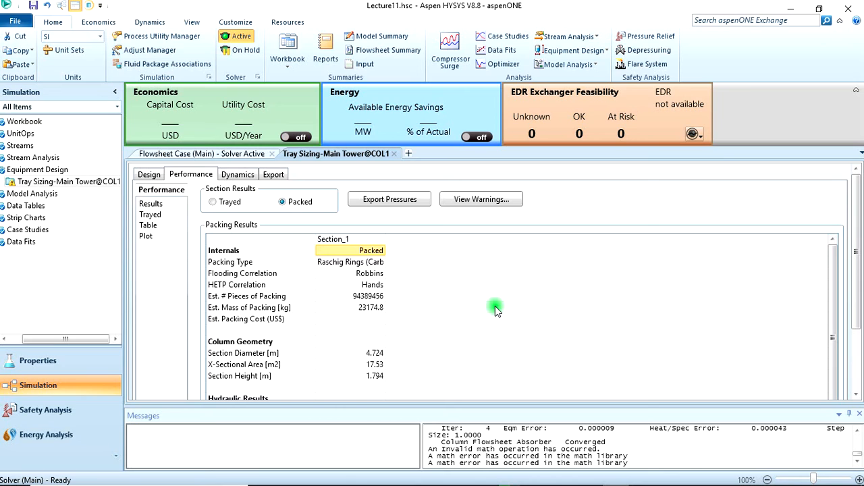
mouse_move(492, 306)
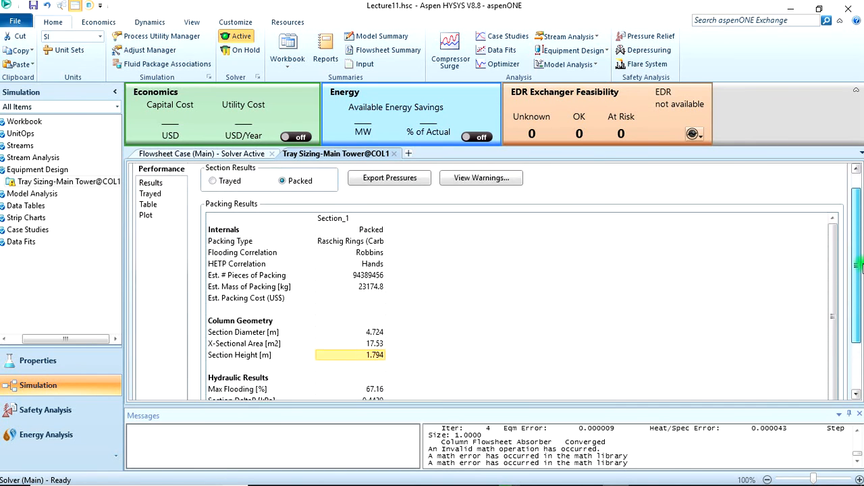
left_click(200, 154)
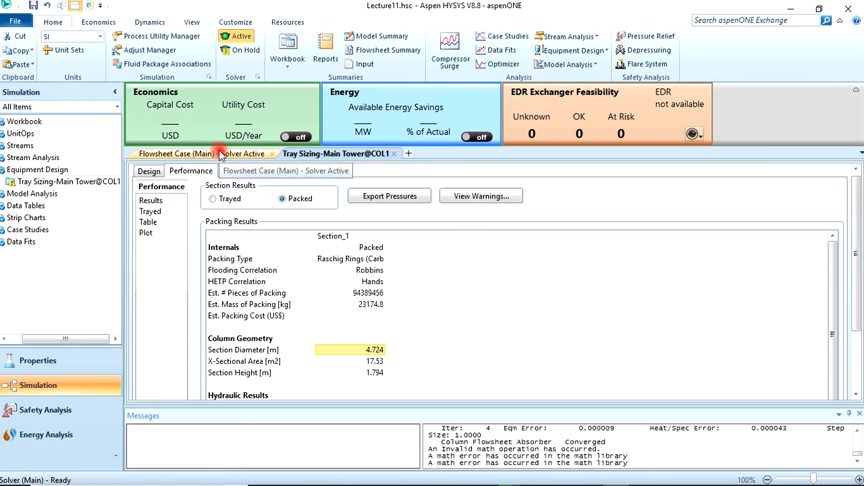
Return to the flowsheet and view the Absorber's worksheet conditions
left_click(201, 154)
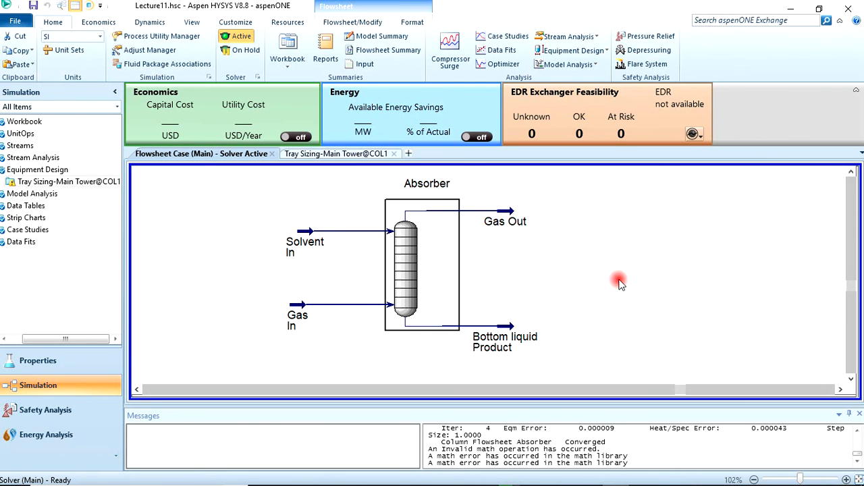
mouse_move(611, 262)
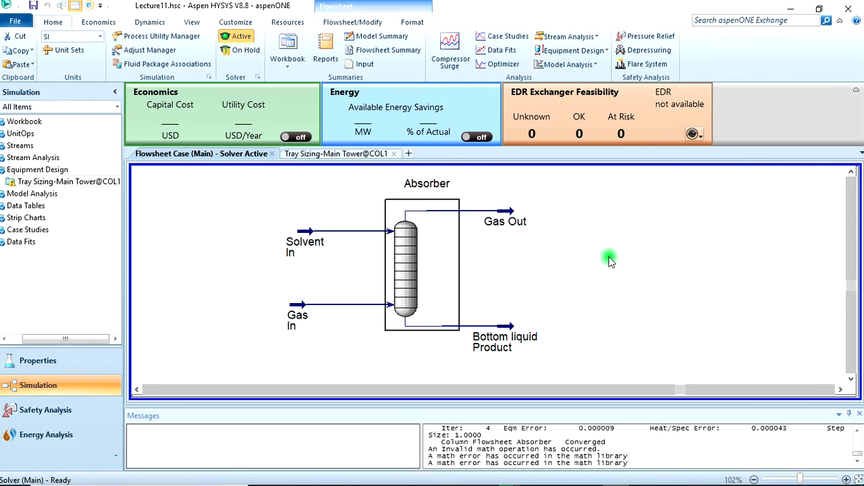
mouse_move(525, 258)
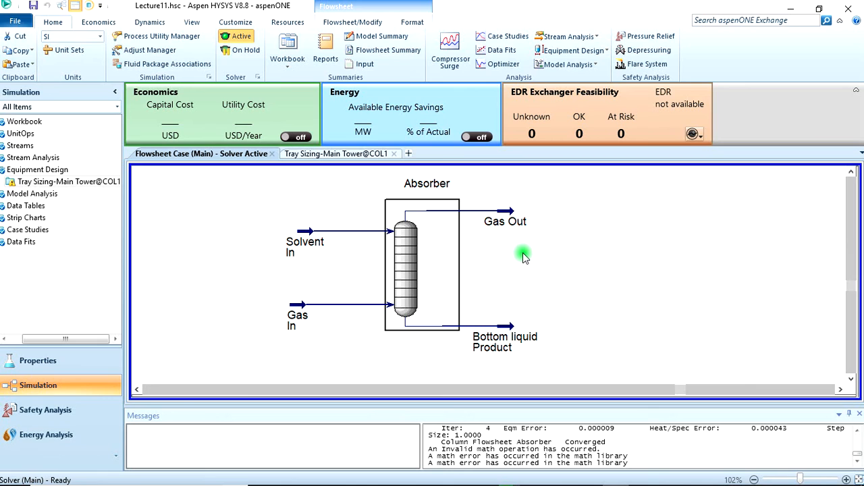
mouse_move(513, 210)
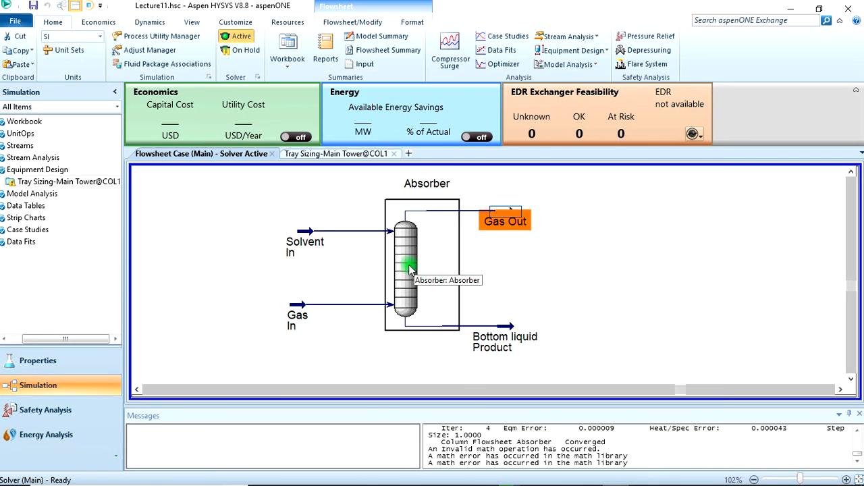
double_click(405, 263)
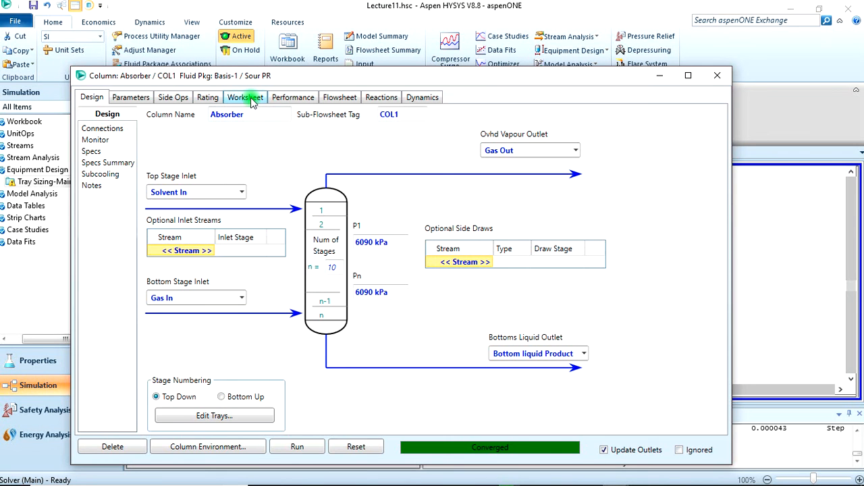
left_click(246, 97)
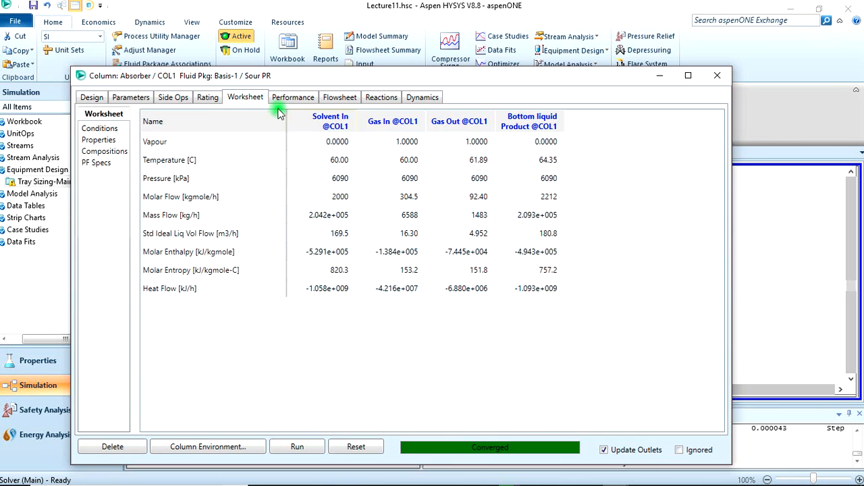
mouse_move(106, 151)
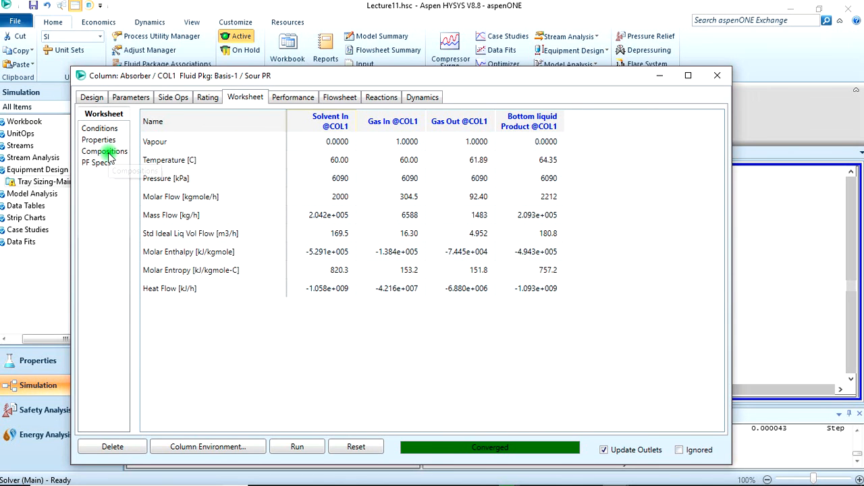
Show stream compositions: zero CO2 in Gas Out, CO2 in the bottom product
left_click(104, 151)
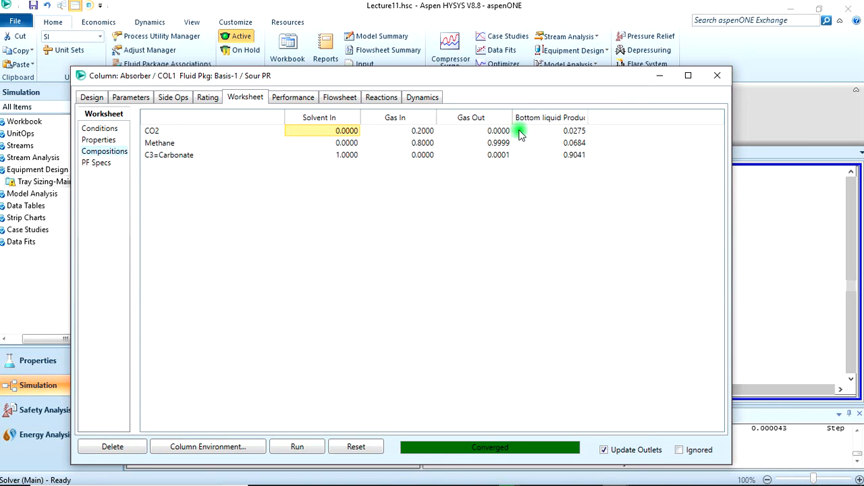
left_click(422, 130)
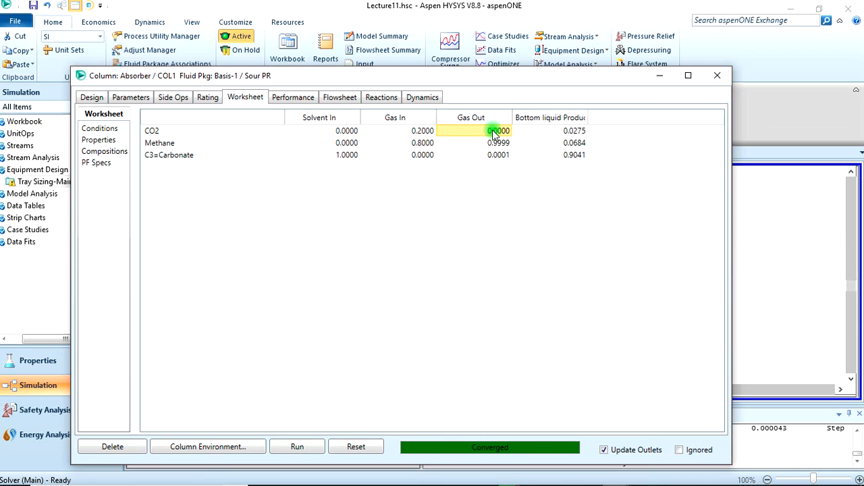
left_click(498, 143)
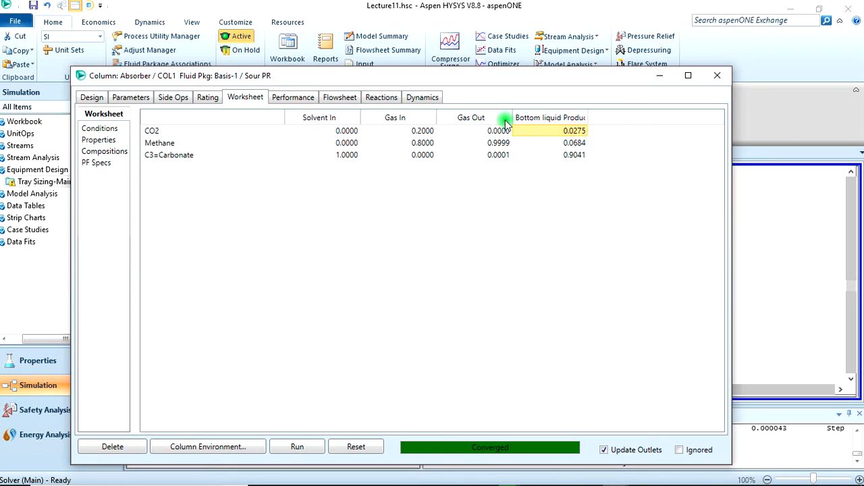
mouse_move(632, 94)
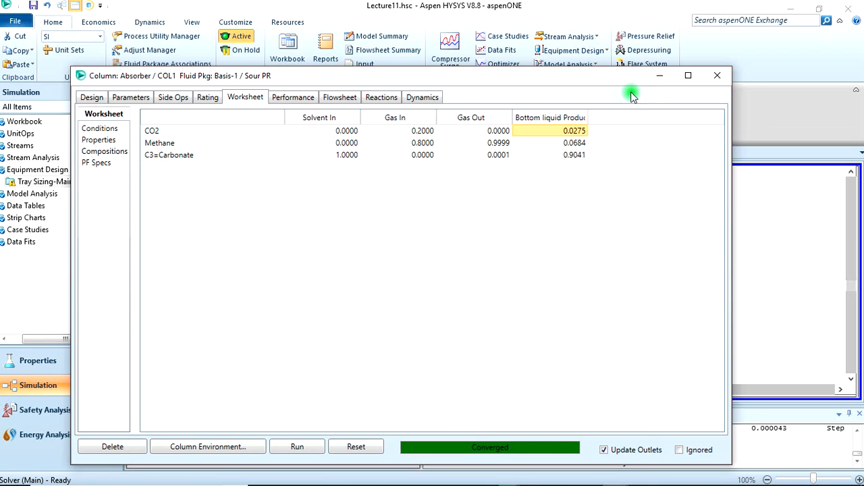
mouse_move(601, 107)
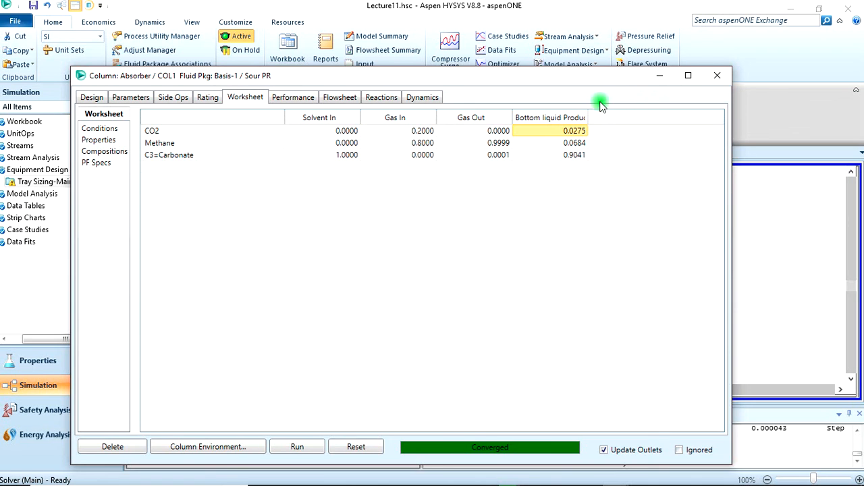